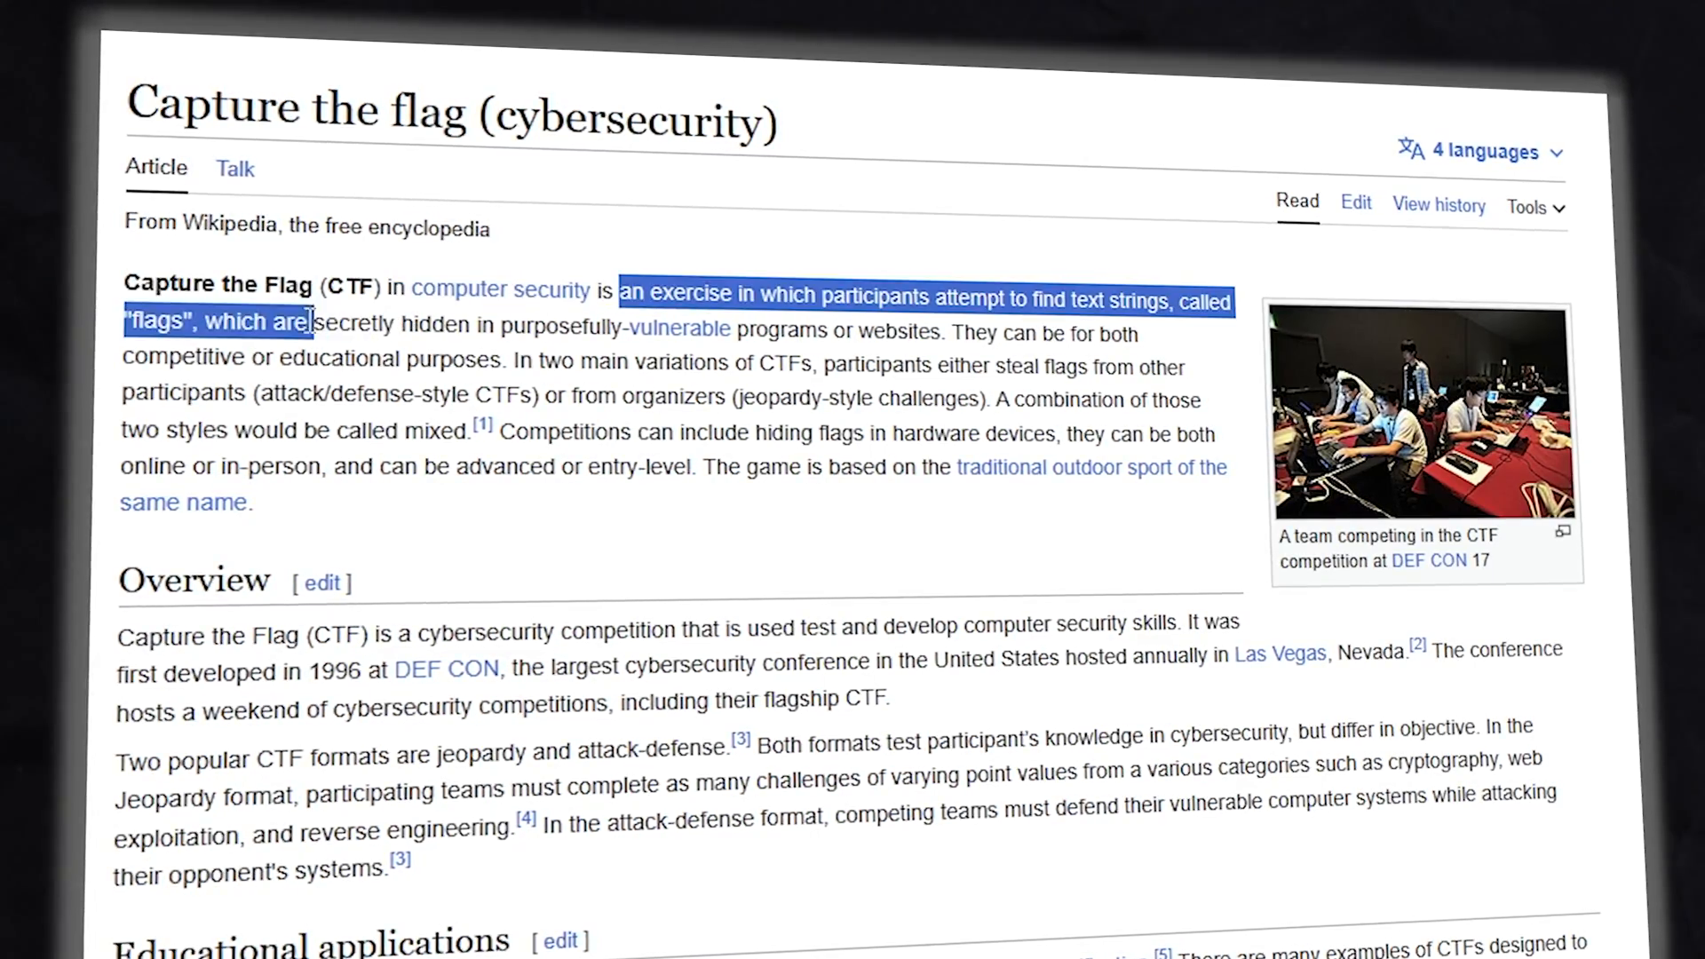
Highlight Wikipedia's definition of a CTF as finding hidden text strings called flags.
{"action": "left_click_drag", "start_coordinate": [308, 321], "coordinate": [529, 329]}
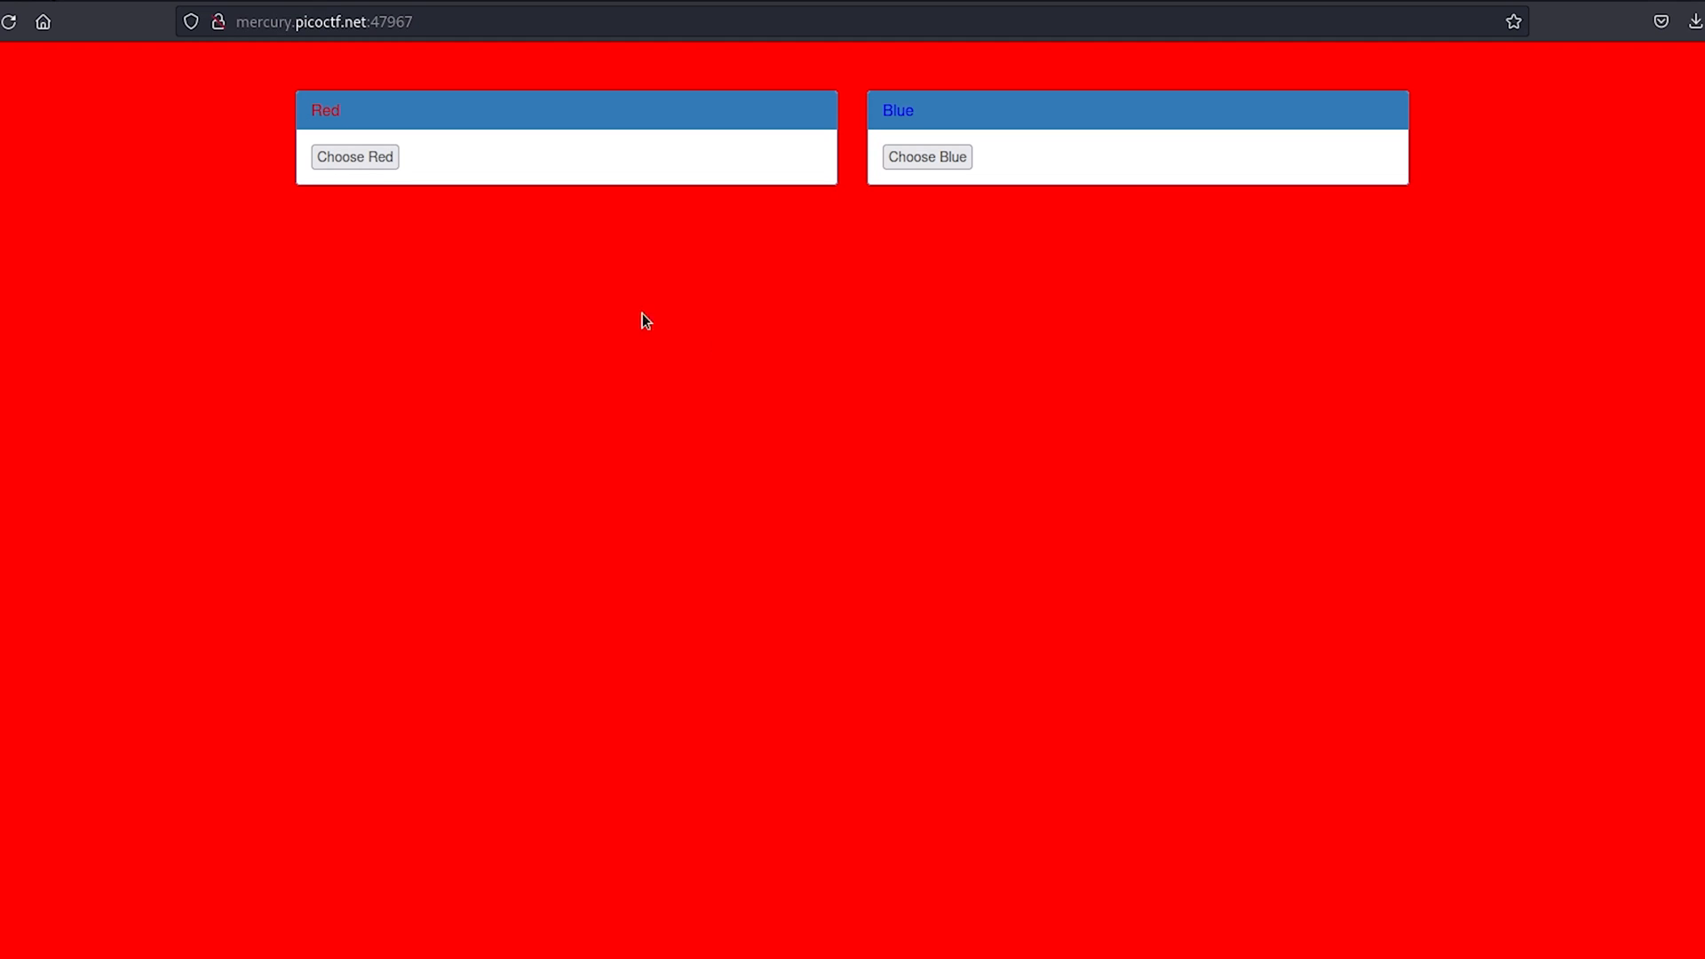
Switch the challenge page to Blue, then back to Red.
{"action": "left_click", "coordinate": [926, 156]}
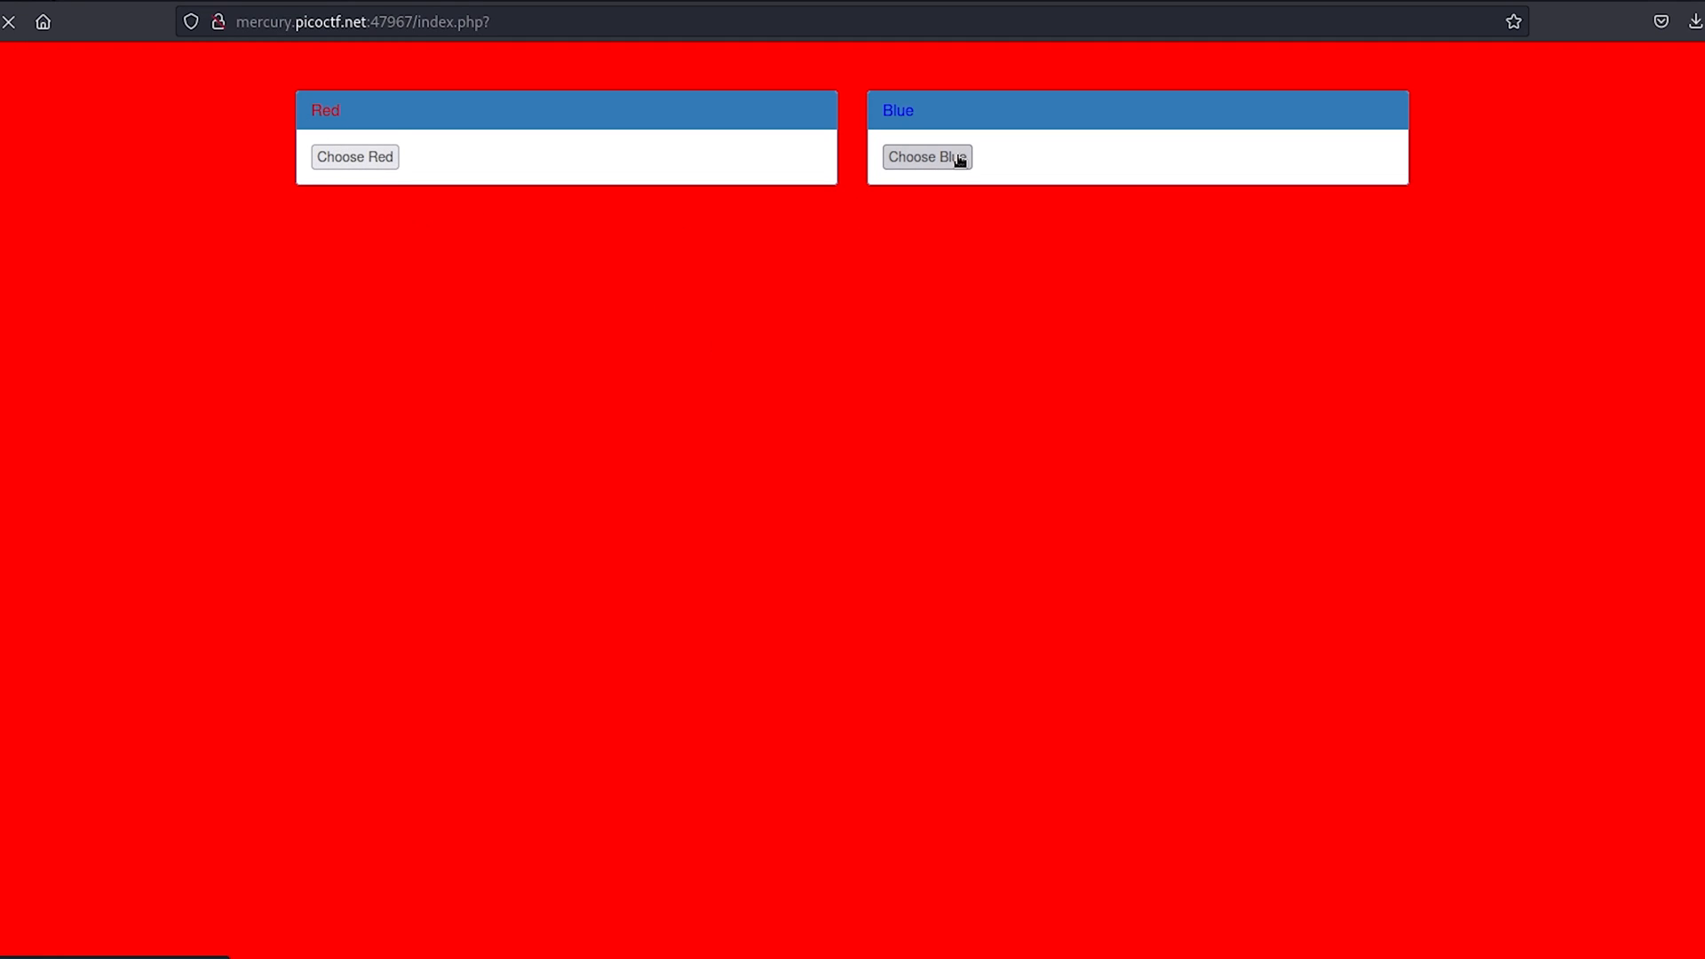
{"action": "left_click", "coordinate": [927, 157]}
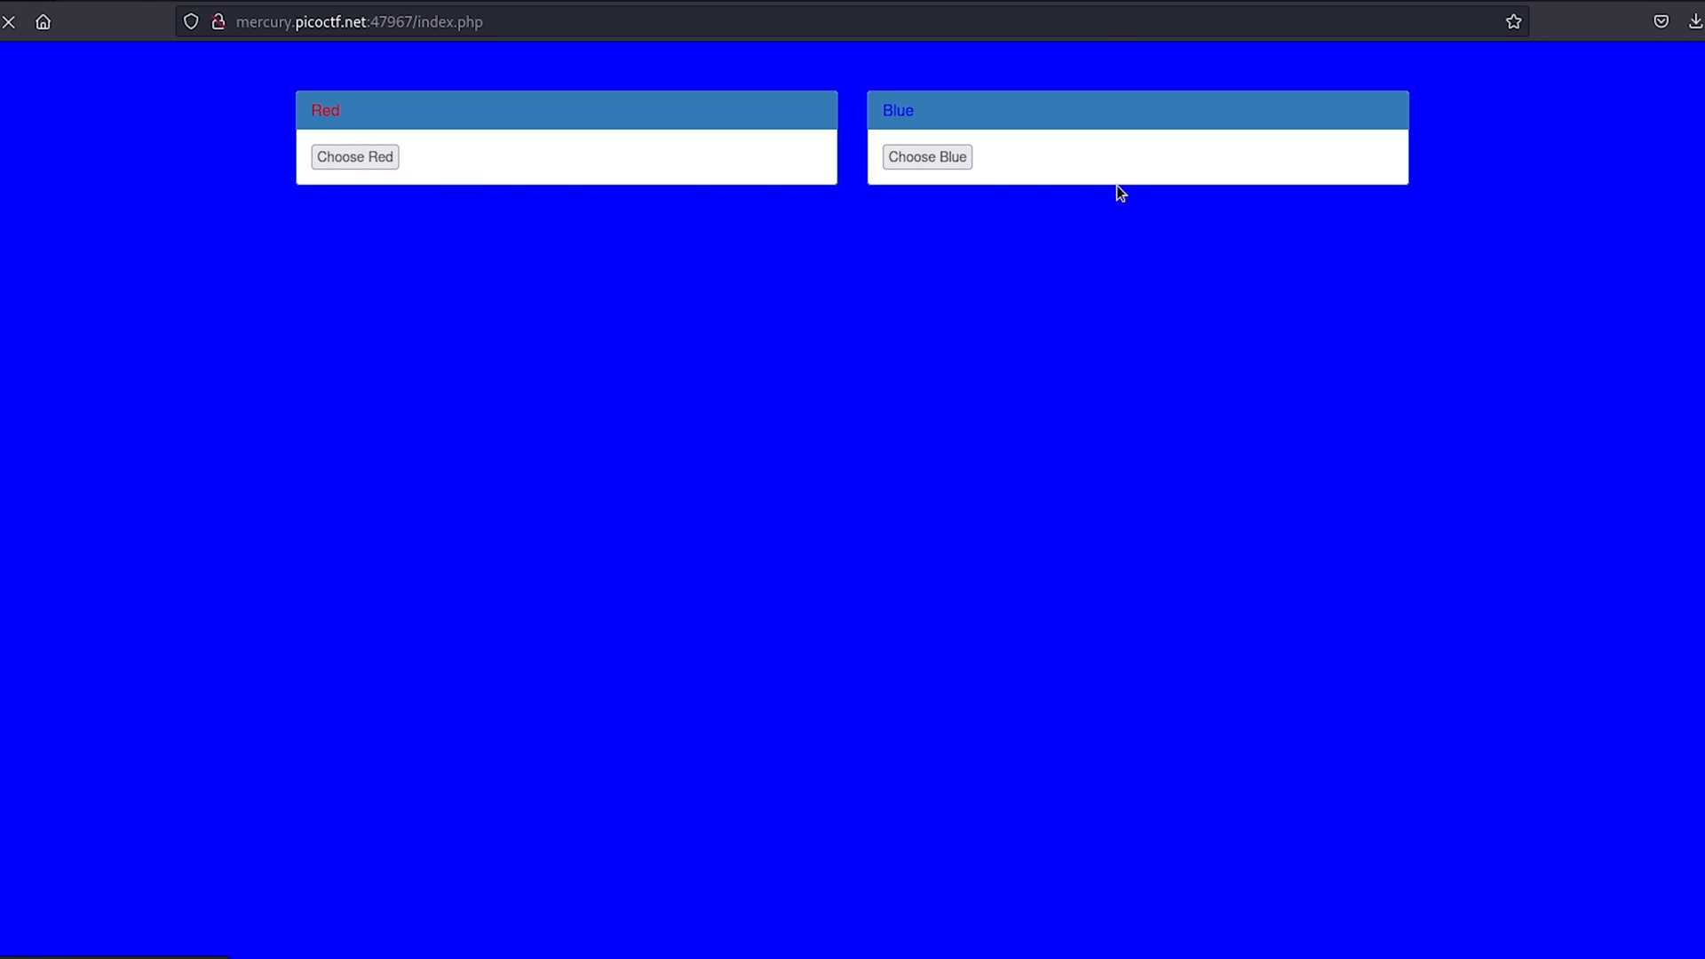
{"action": "left_click", "coordinate": [354, 157]}
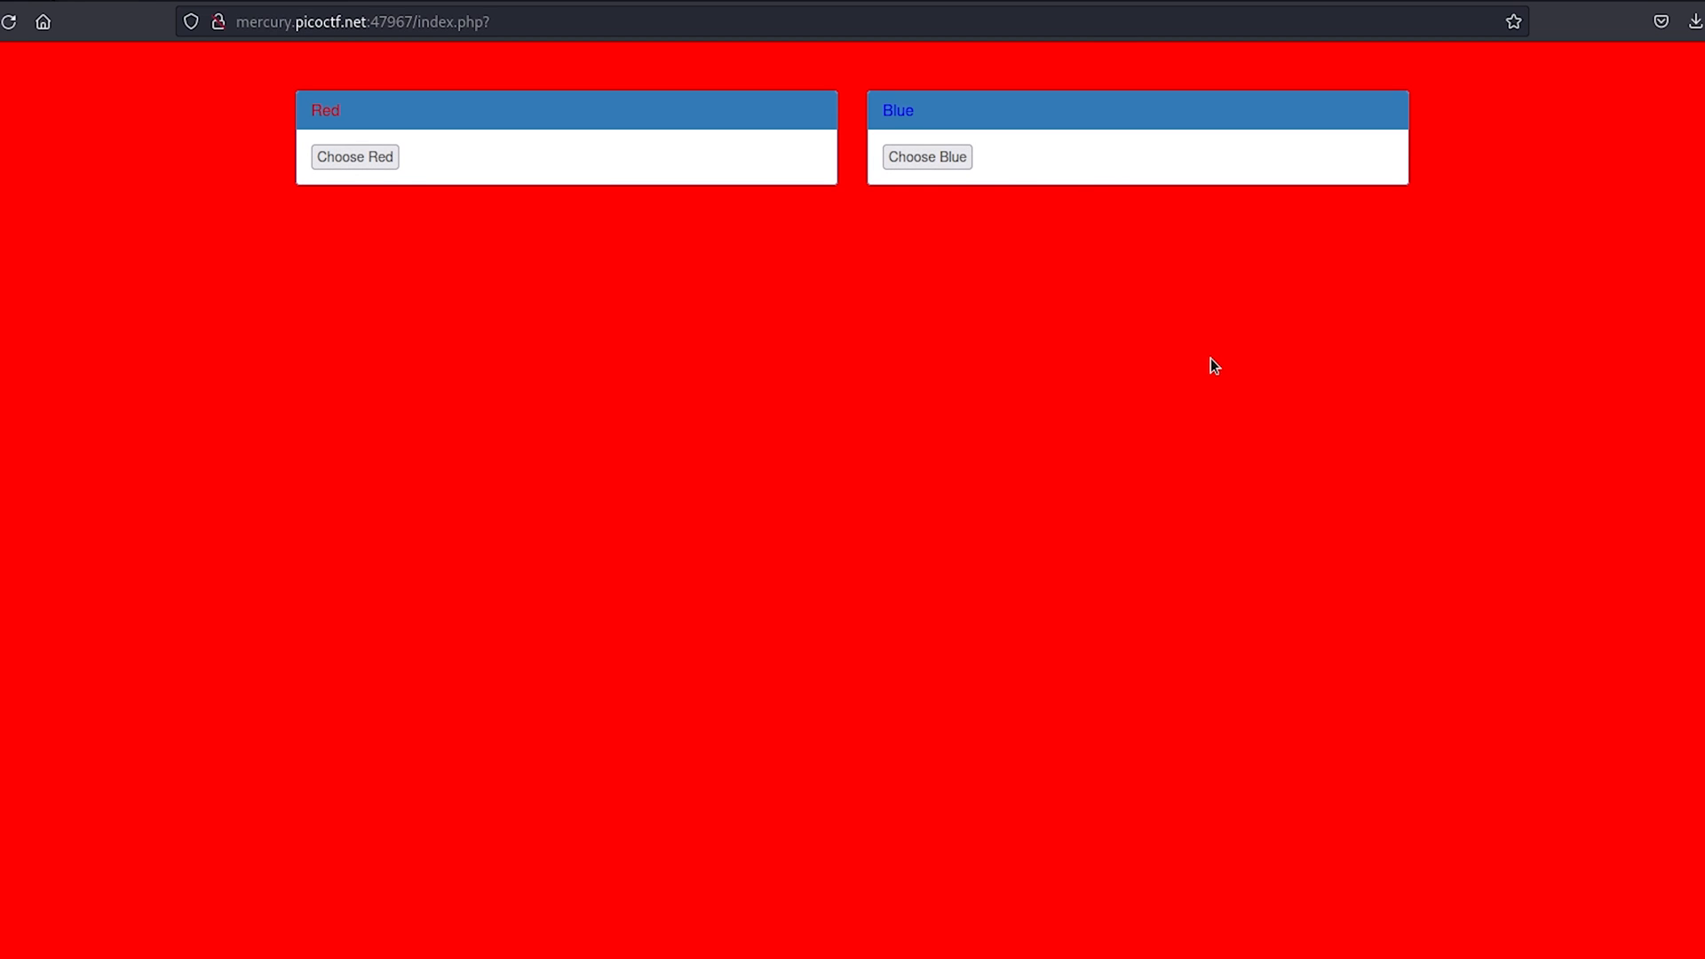
Expand the page's HTML head, titled Red, in developer tools and view the page source.
{"action": "key", "text": "F12"}
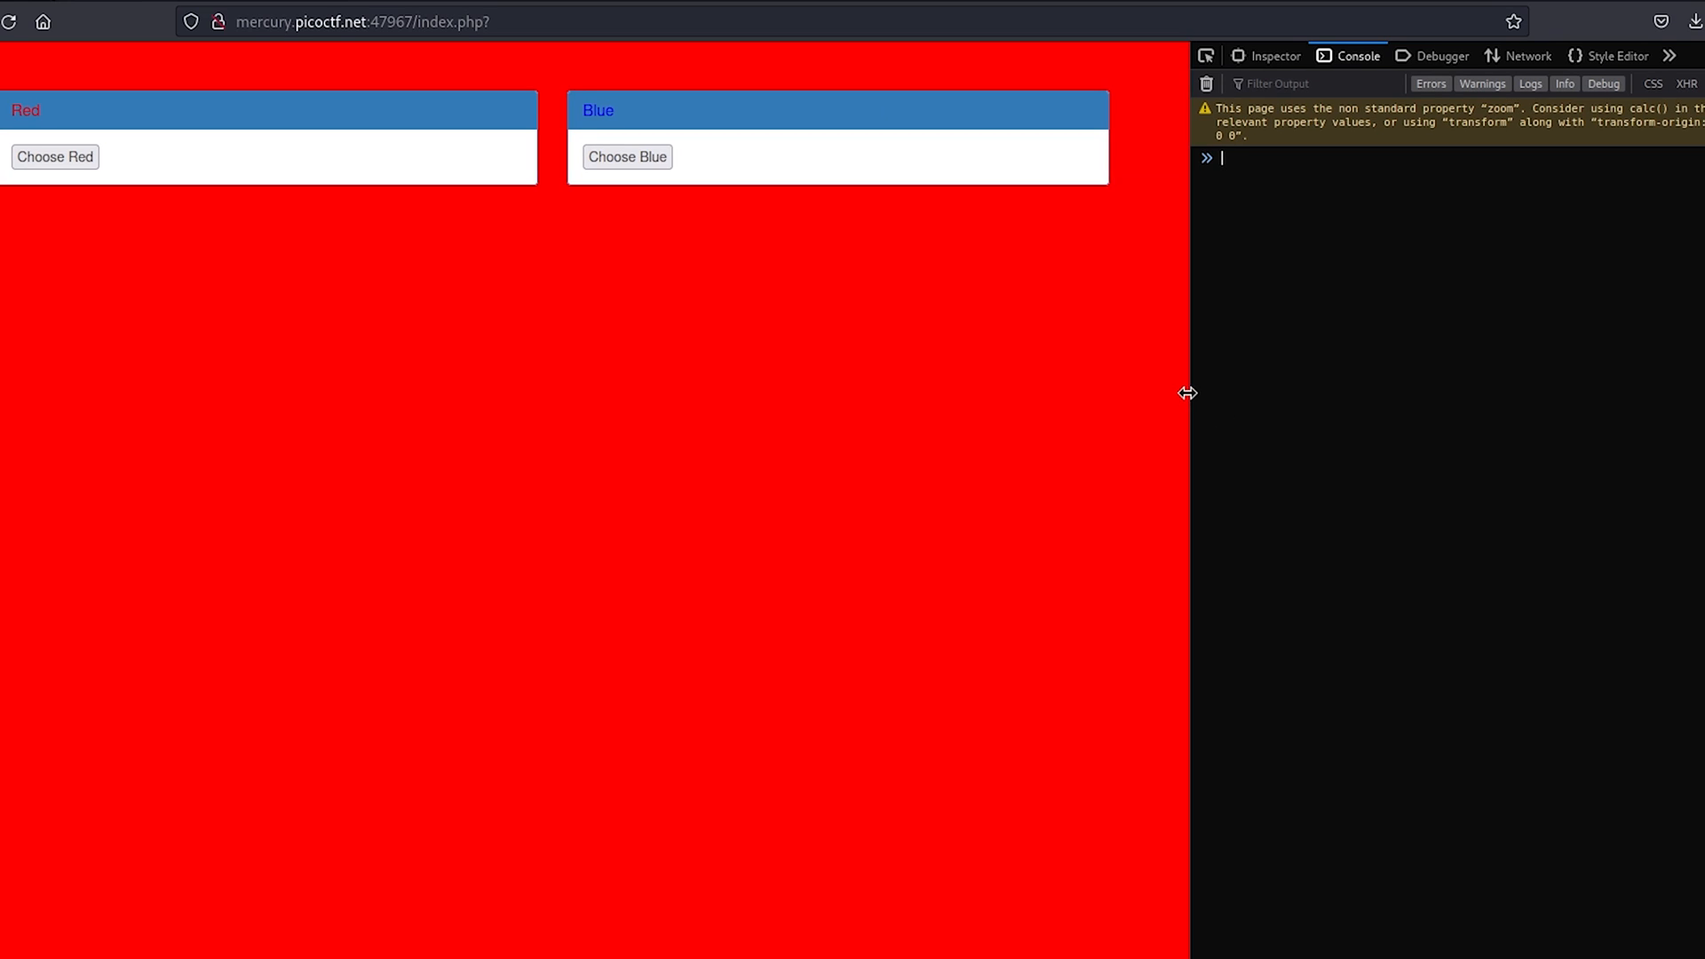
{"action": "key", "text": "ctrl+shift+i"}
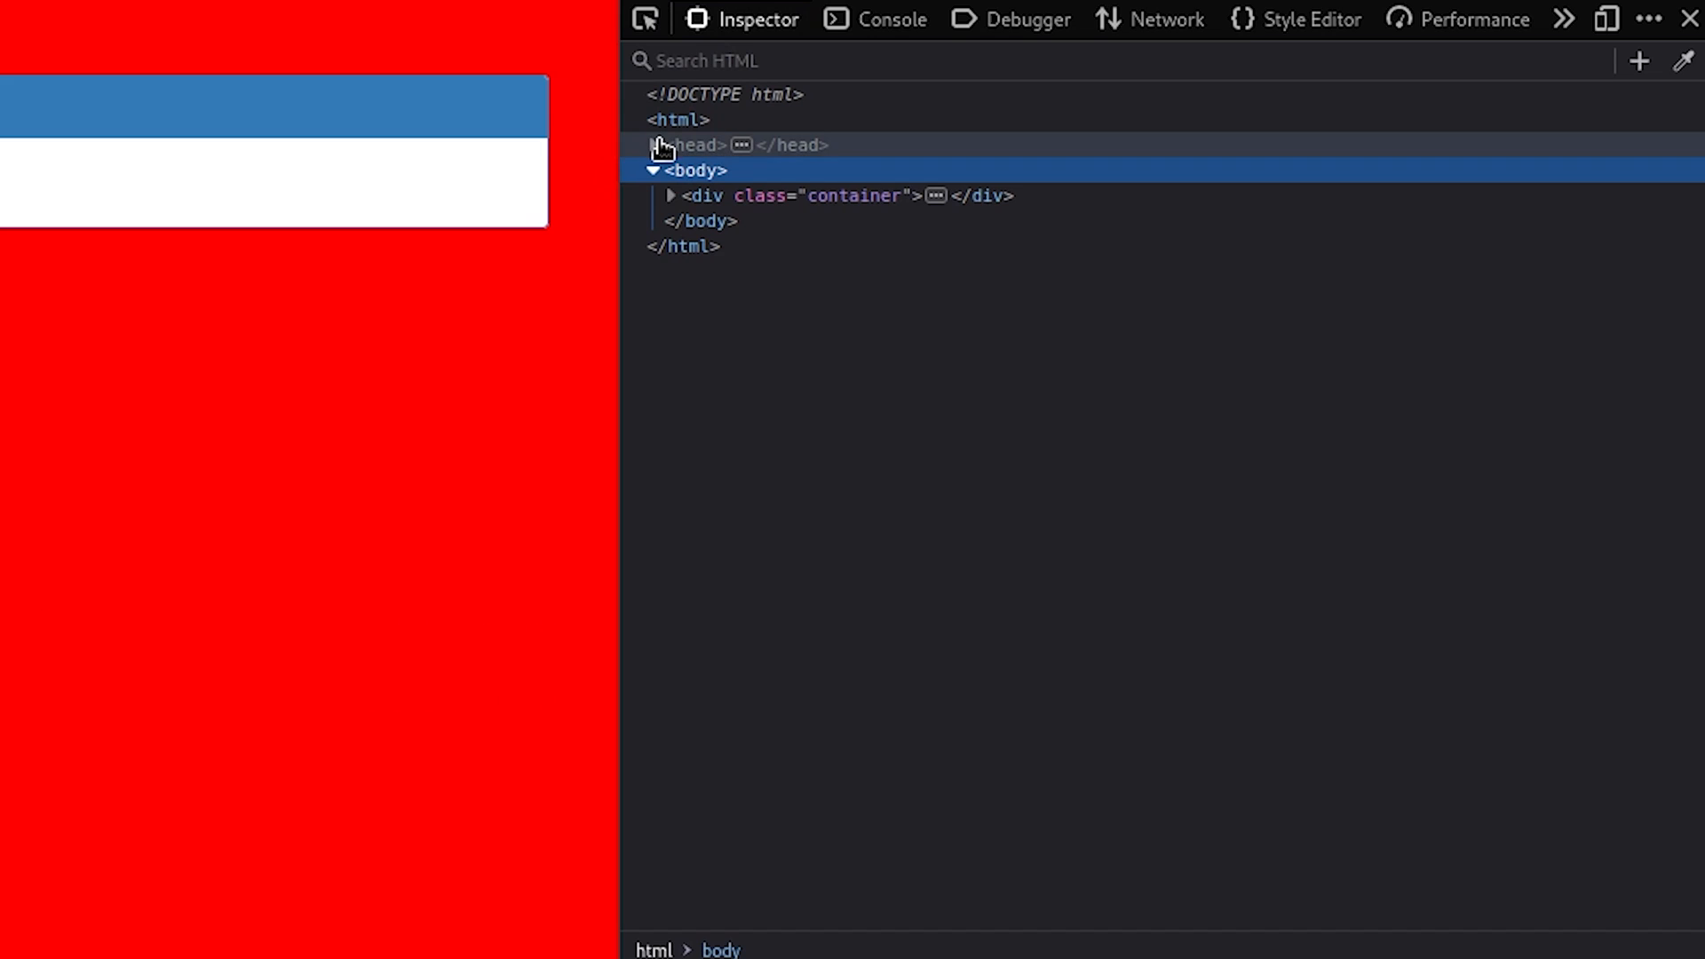
{"action": "left_click", "coordinate": [651, 145]}
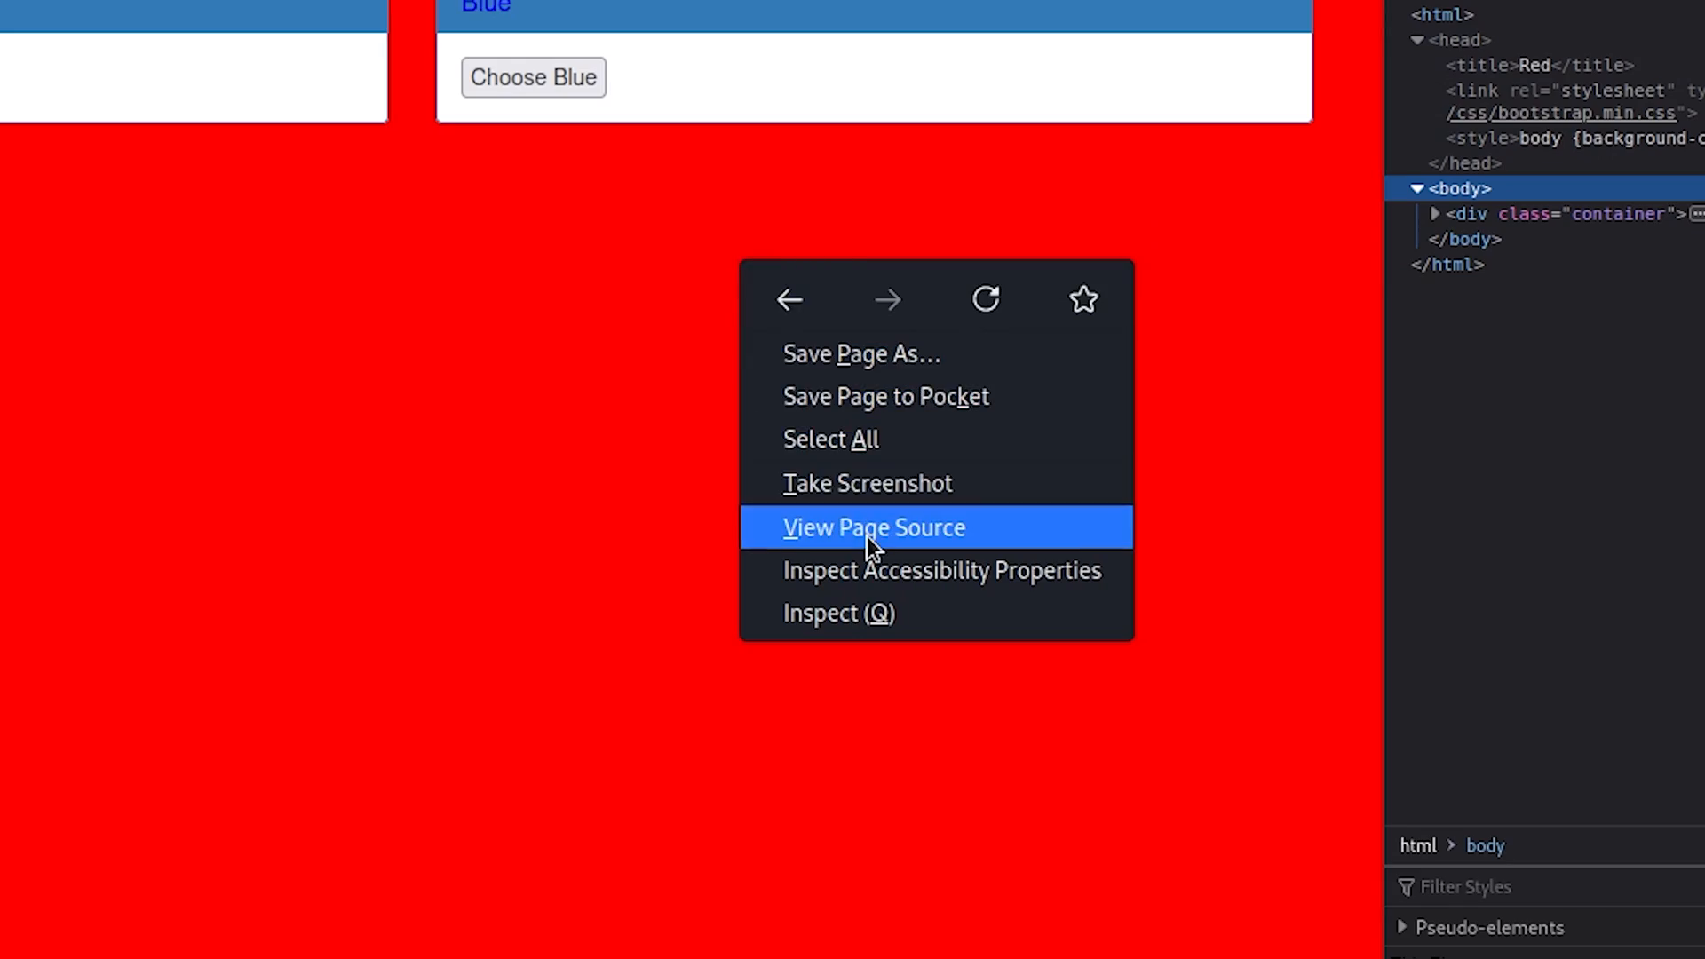
{"action": "left_click", "coordinate": [873, 528]}
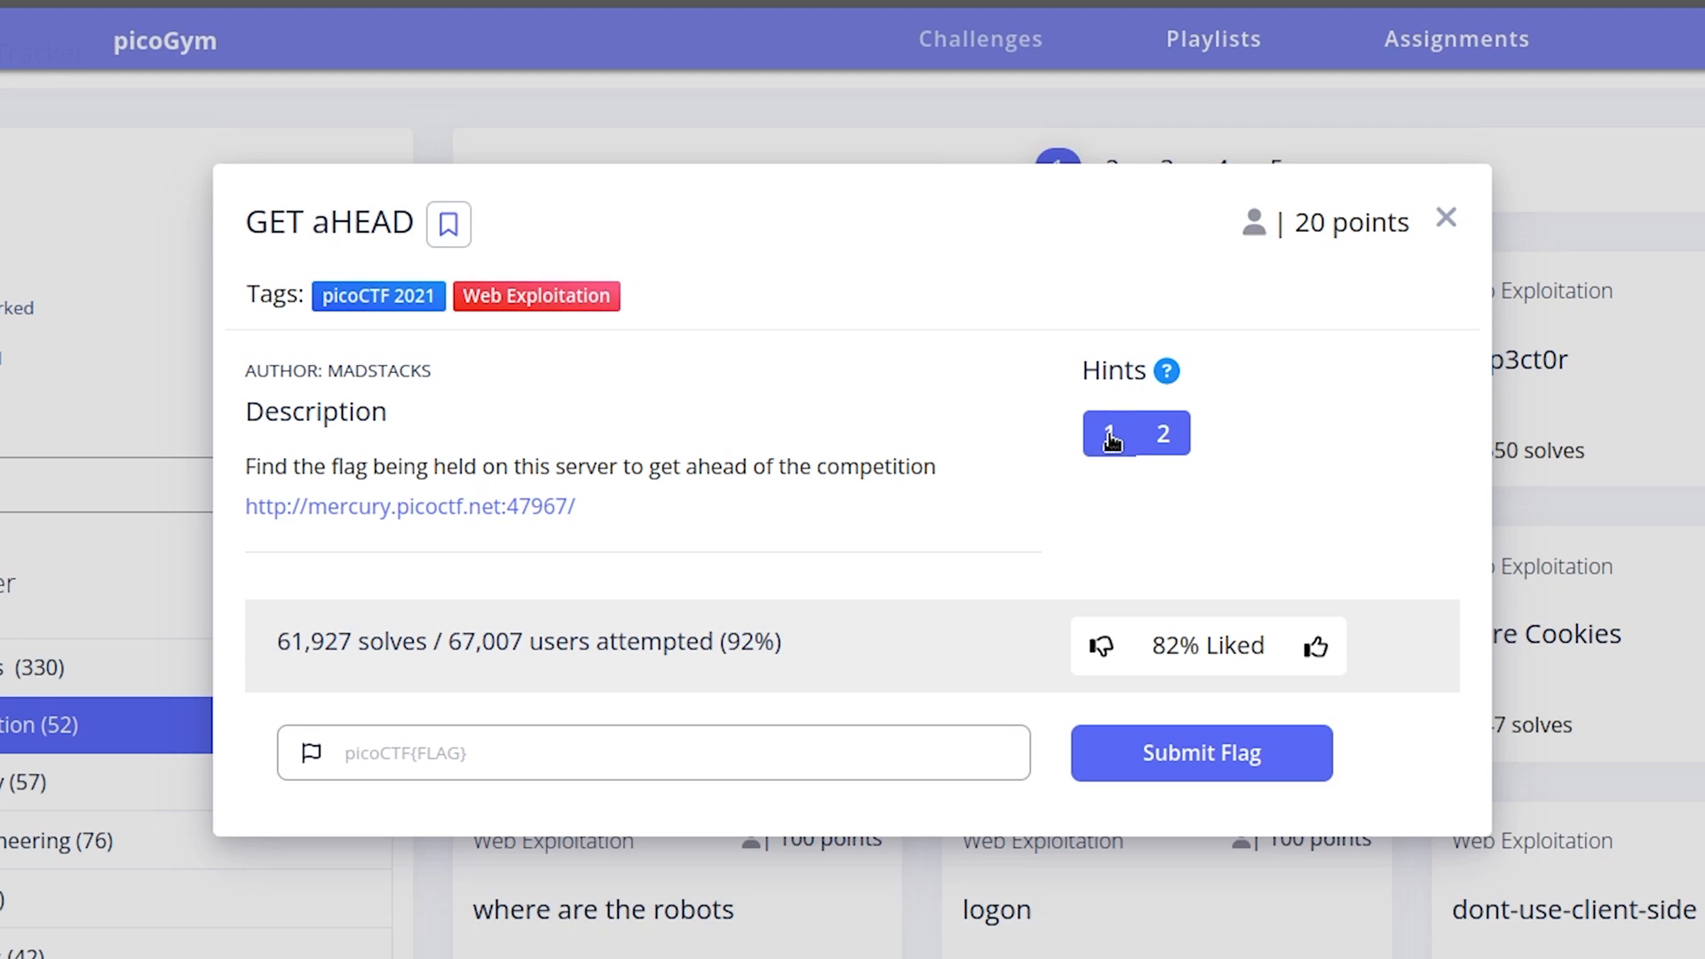
Reveal Hint 1 and Hint 2 for GET aHEAD, checking the Red/Blue page between them.
{"action": "left_click", "coordinate": [1108, 433]}
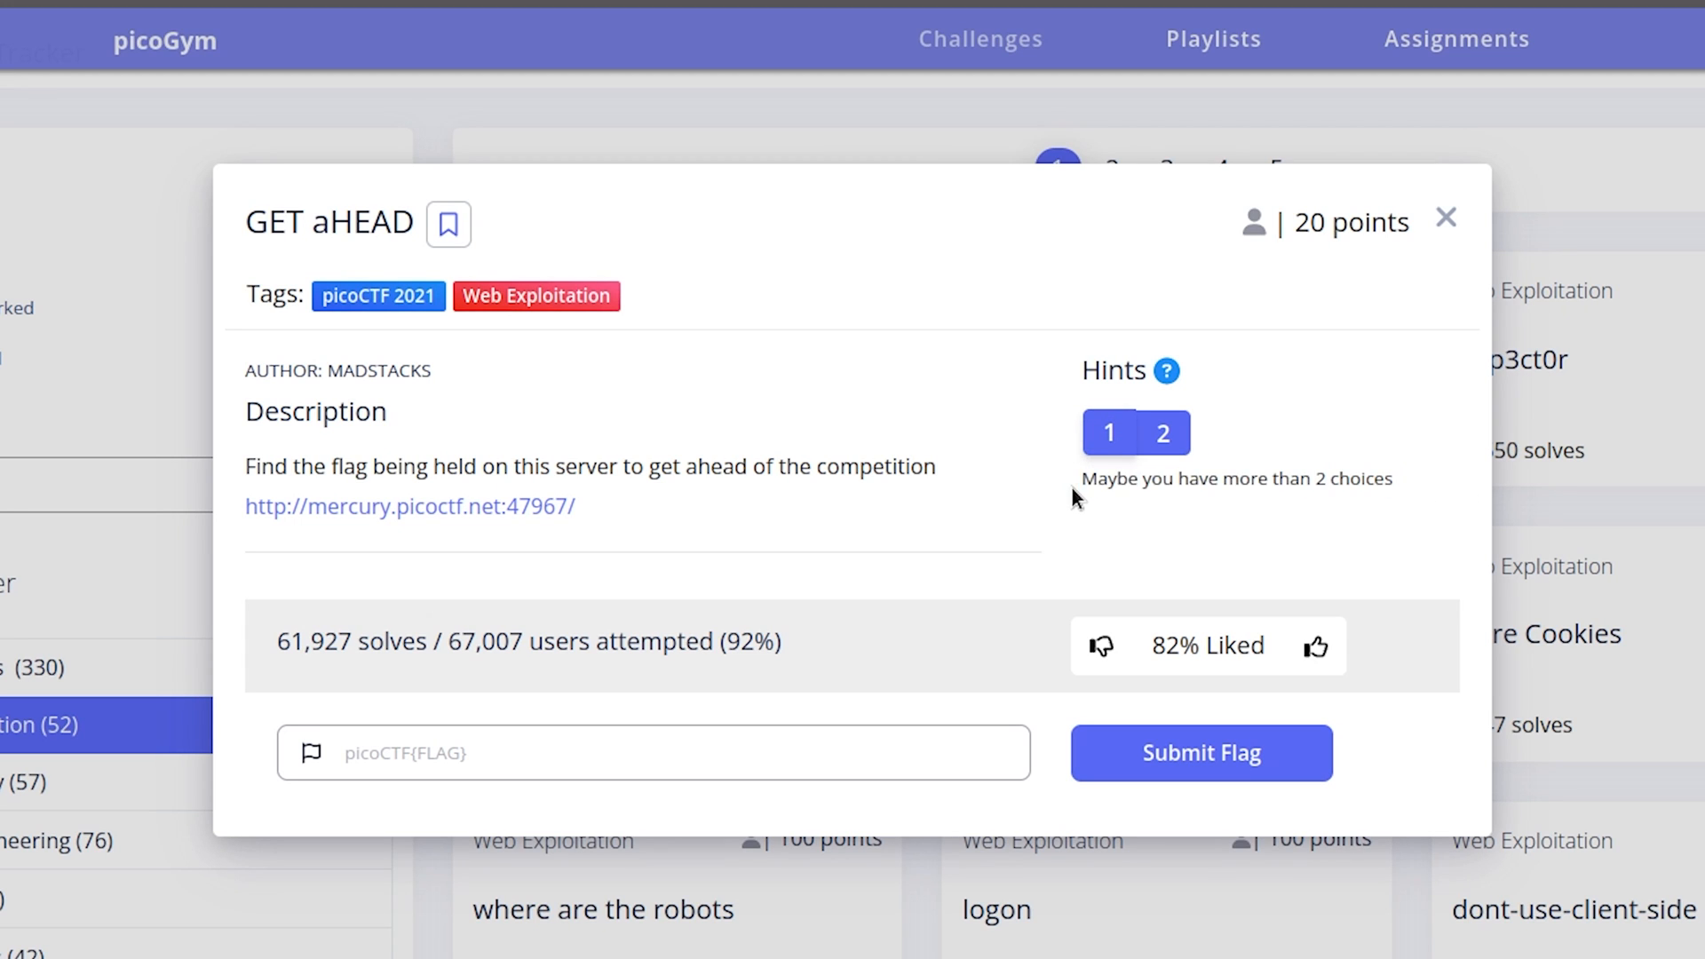
{"action": "left_click", "coordinate": [411, 506]}
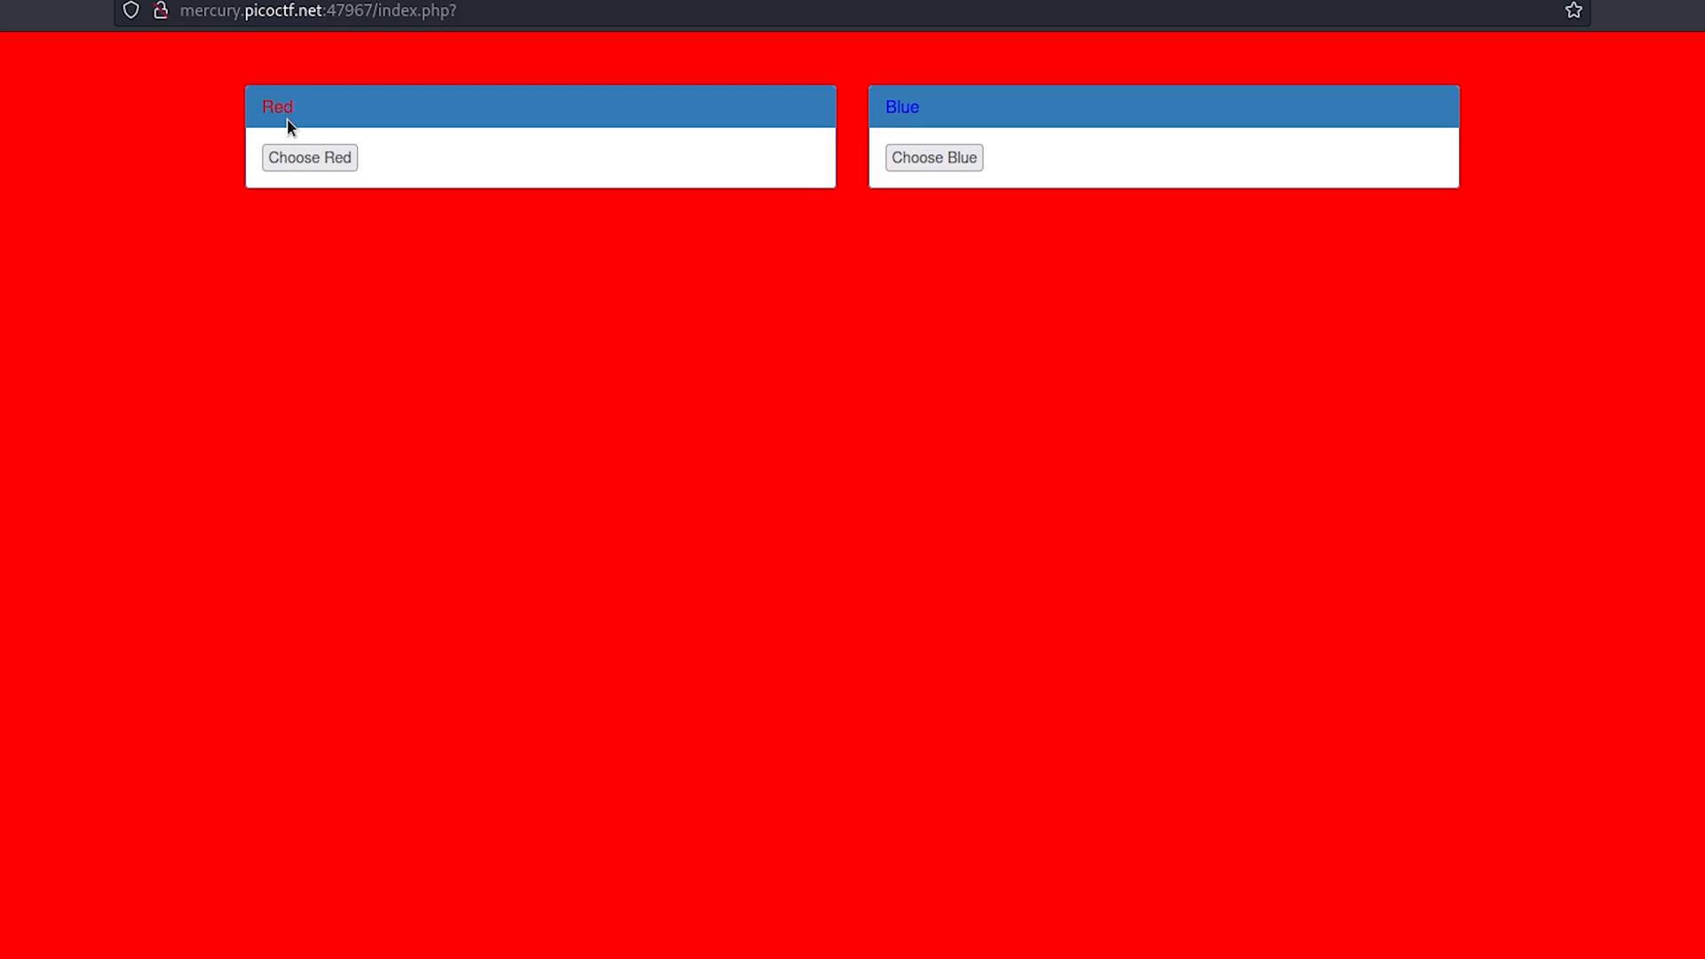
{"action": "mouse_move", "coordinate": [925, 109]}
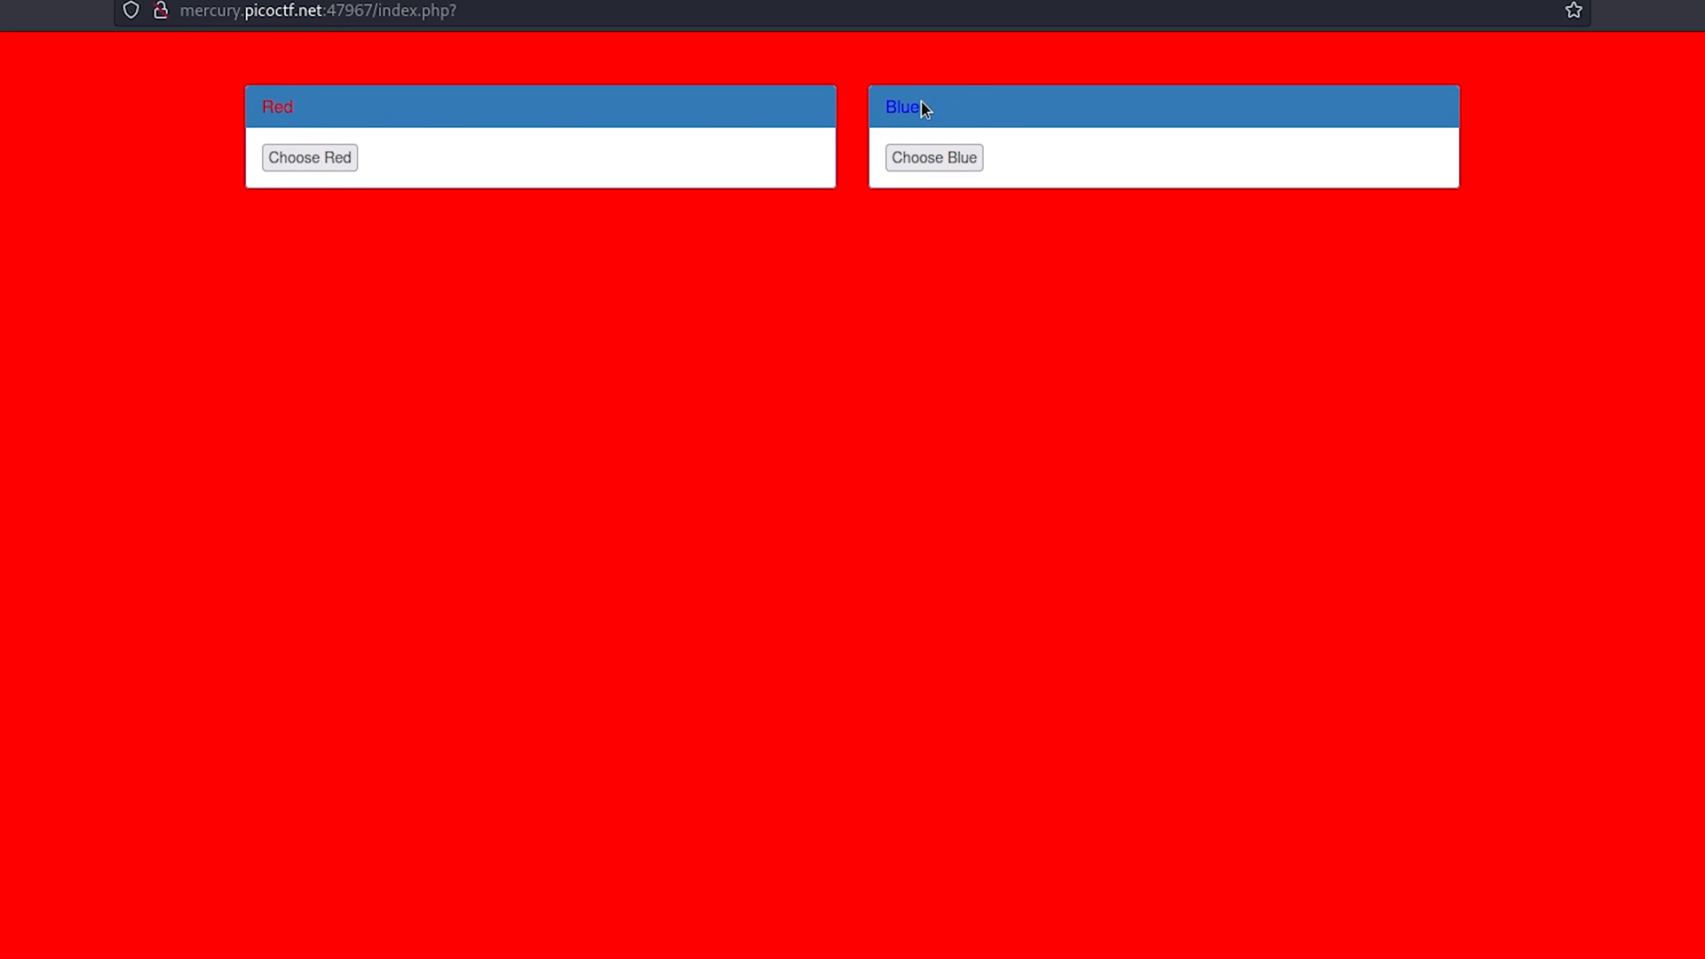
{"action": "mouse_move", "coordinate": [953, 185]}
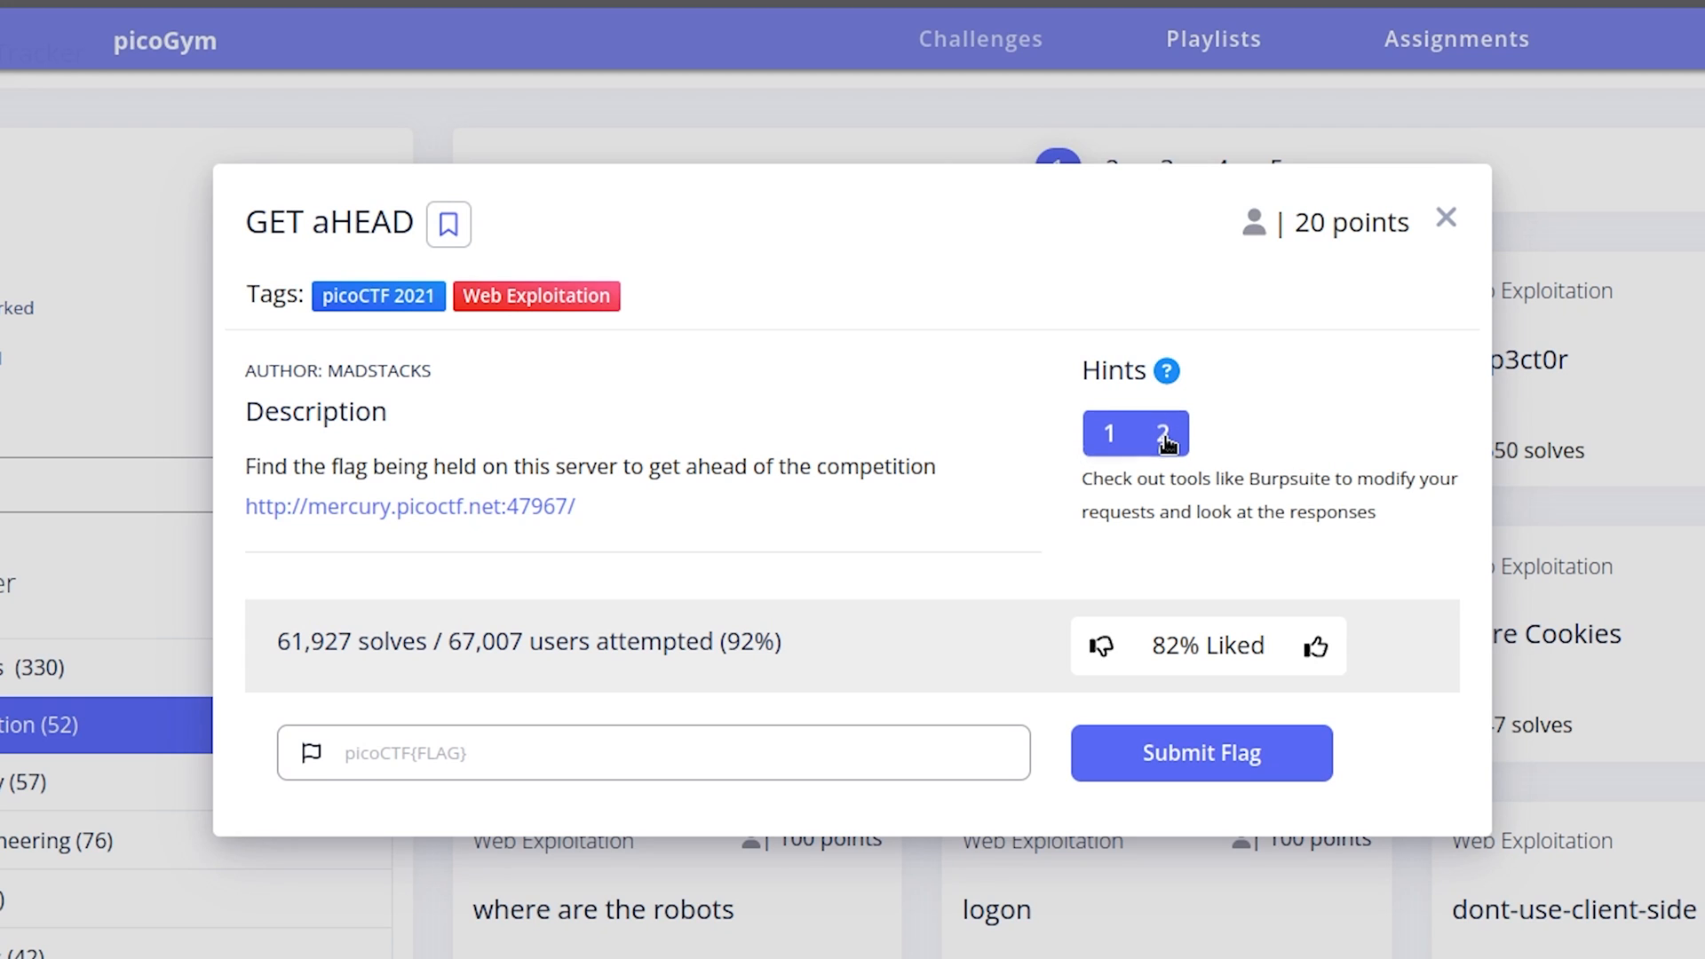
{"action": "left_click", "coordinate": [1163, 432]}
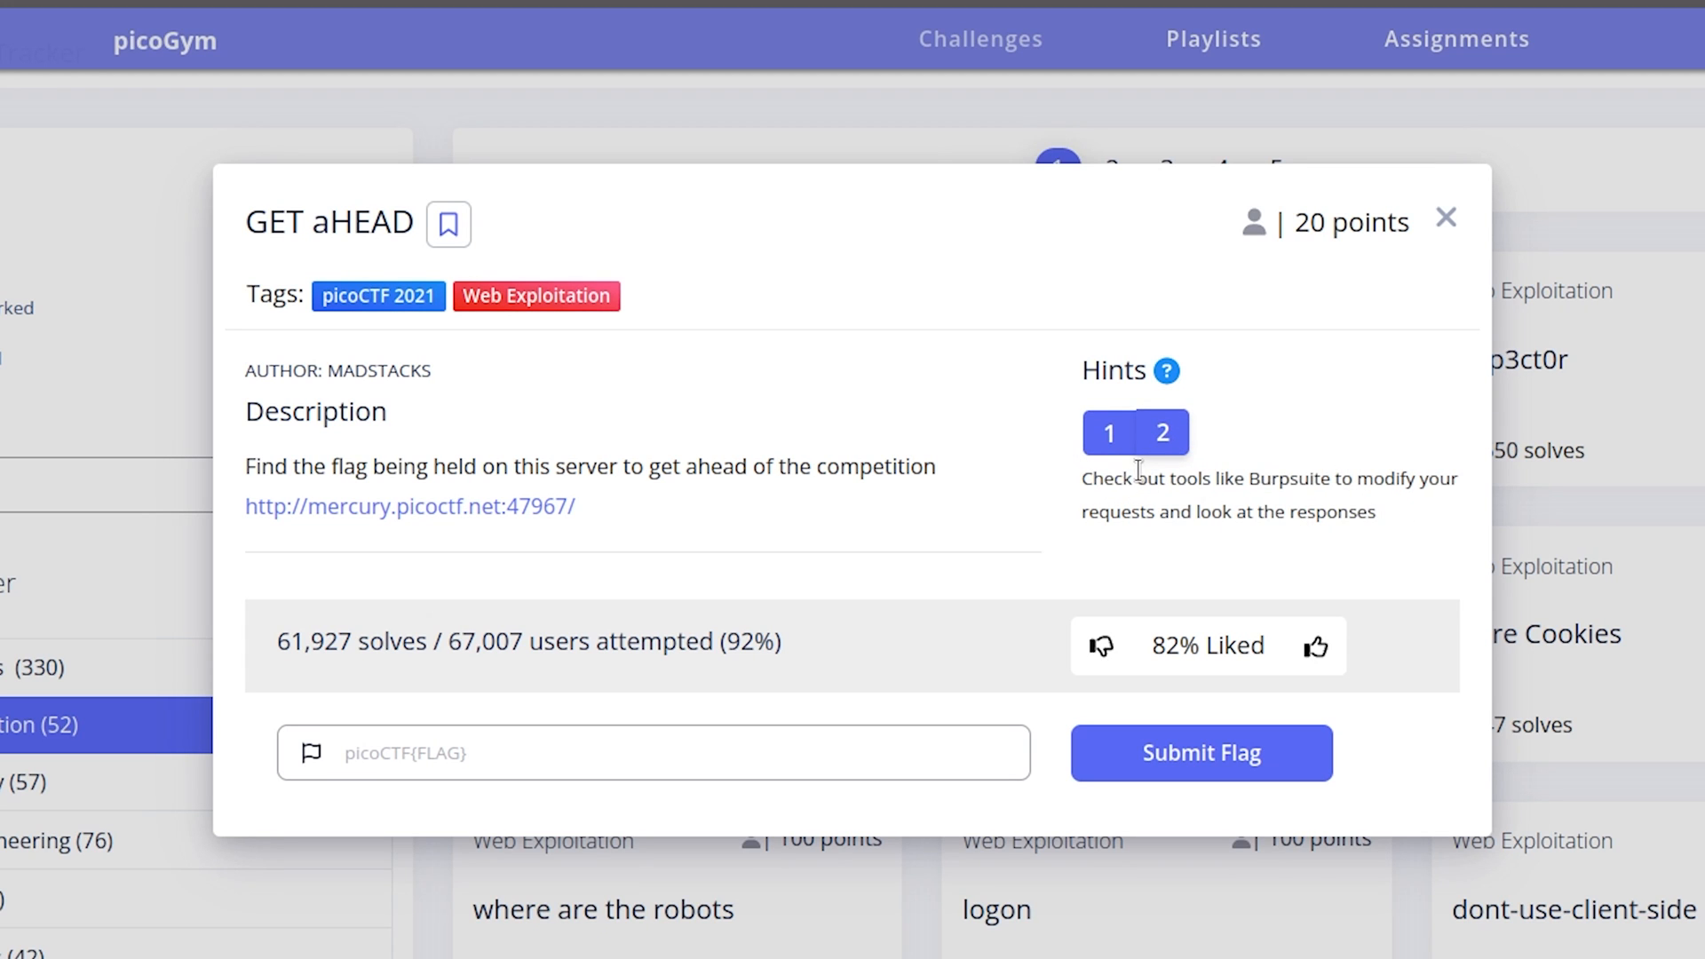
{"action": "left_click", "coordinate": [411, 505]}
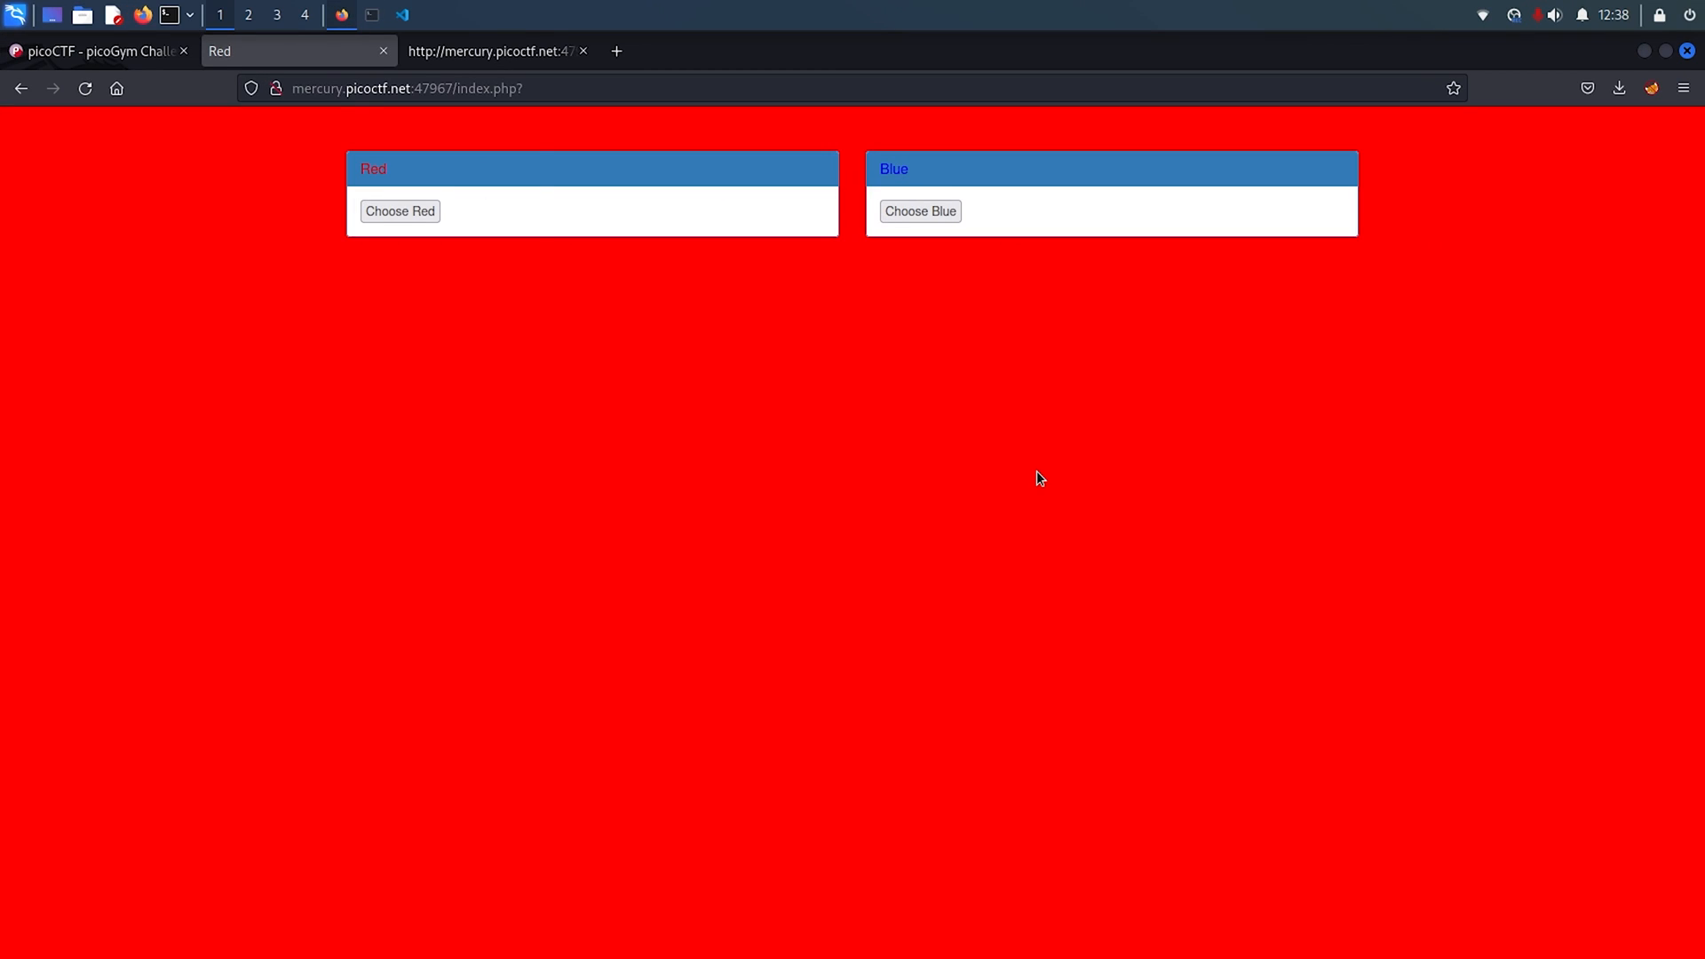
Launch Burp Suite by searching 'burp' in the Kali menu, then bring the browser forward.
{"action": "left_click", "coordinate": [16, 15]}
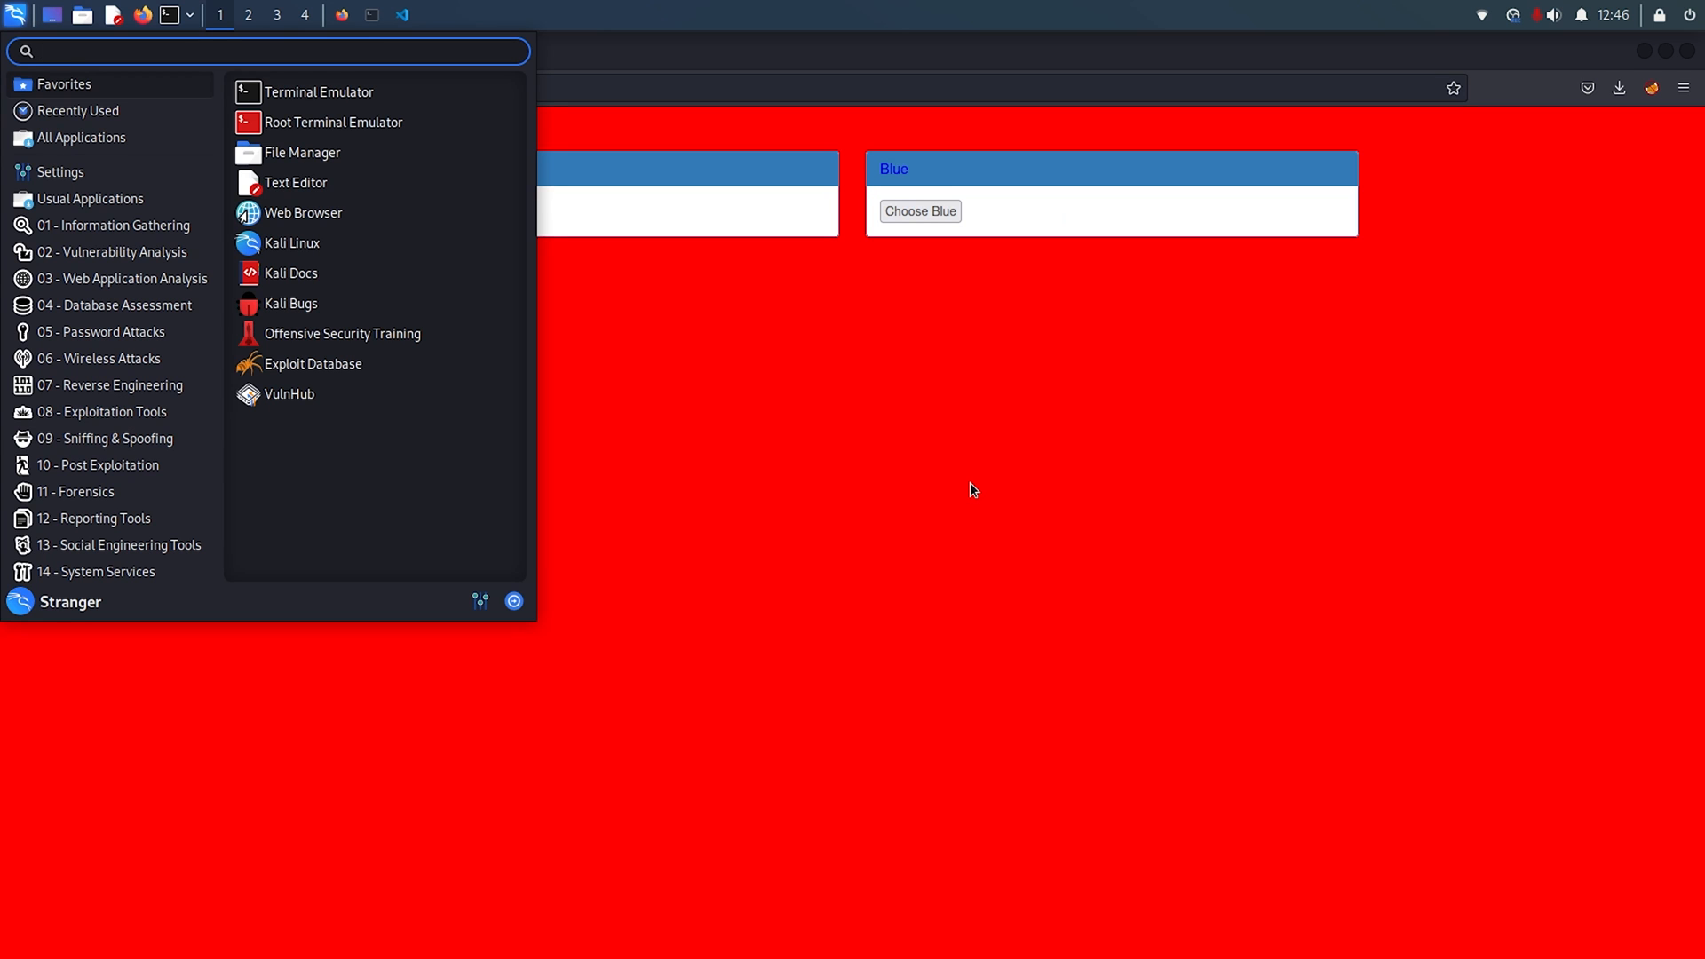
{"action": "type", "text": "burp"}
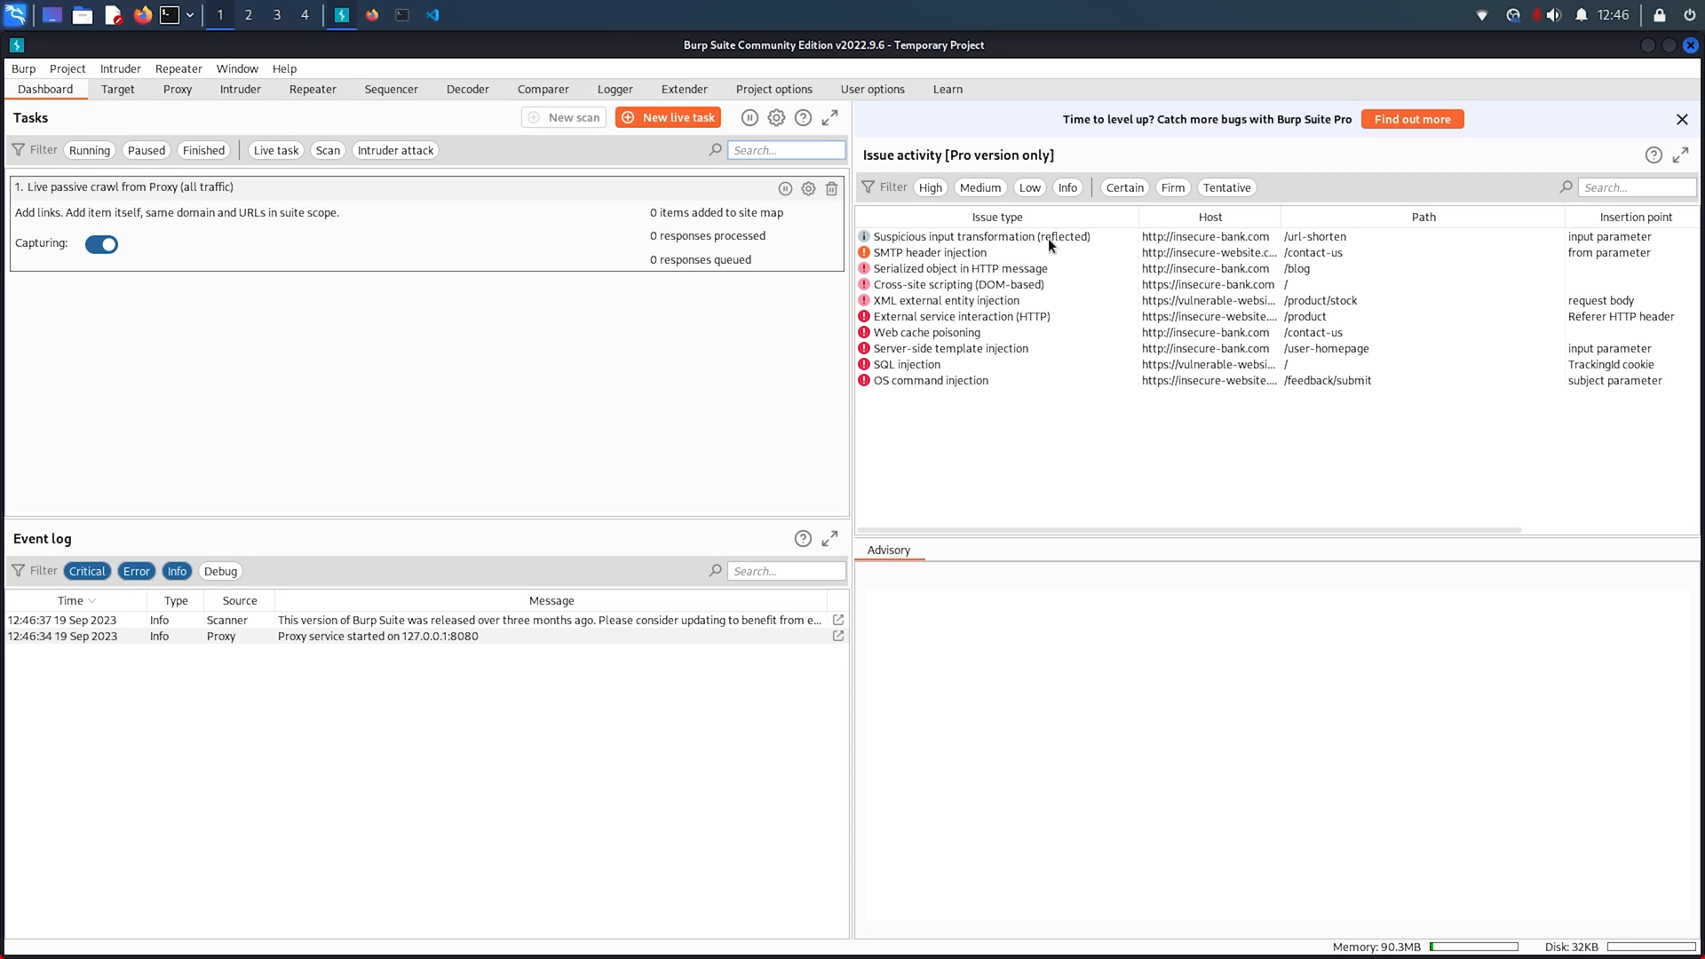
{"action": "mouse_move", "coordinate": [364, 25]}
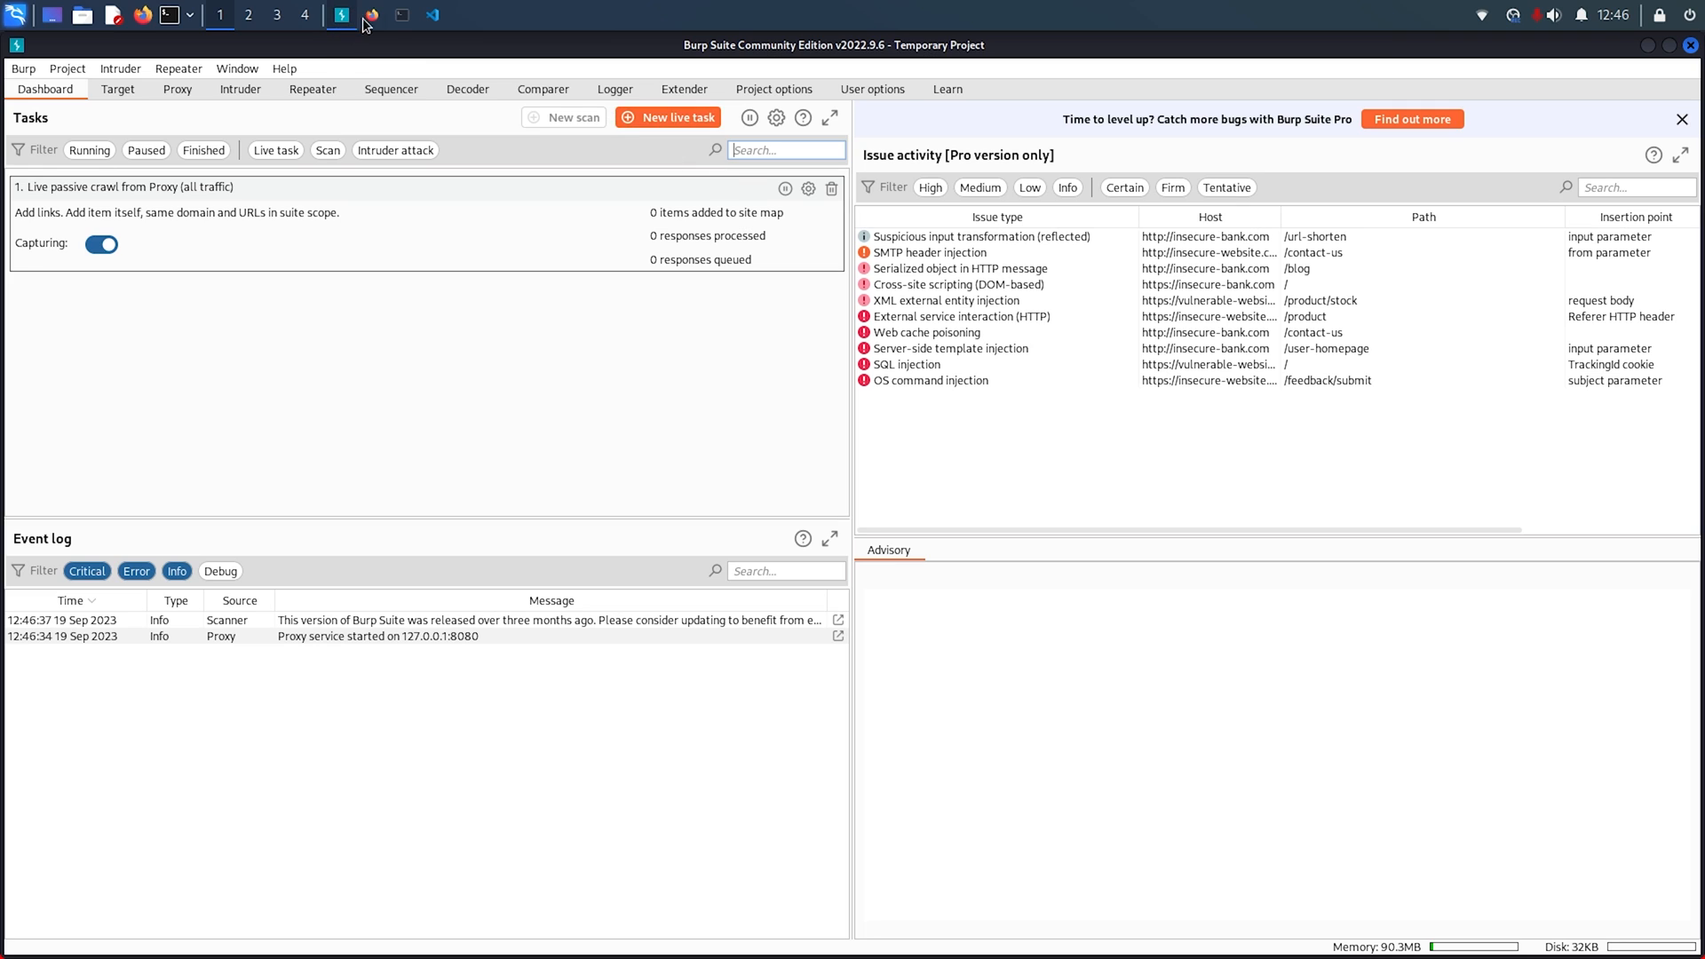
{"action": "left_click", "coordinate": [372, 15]}
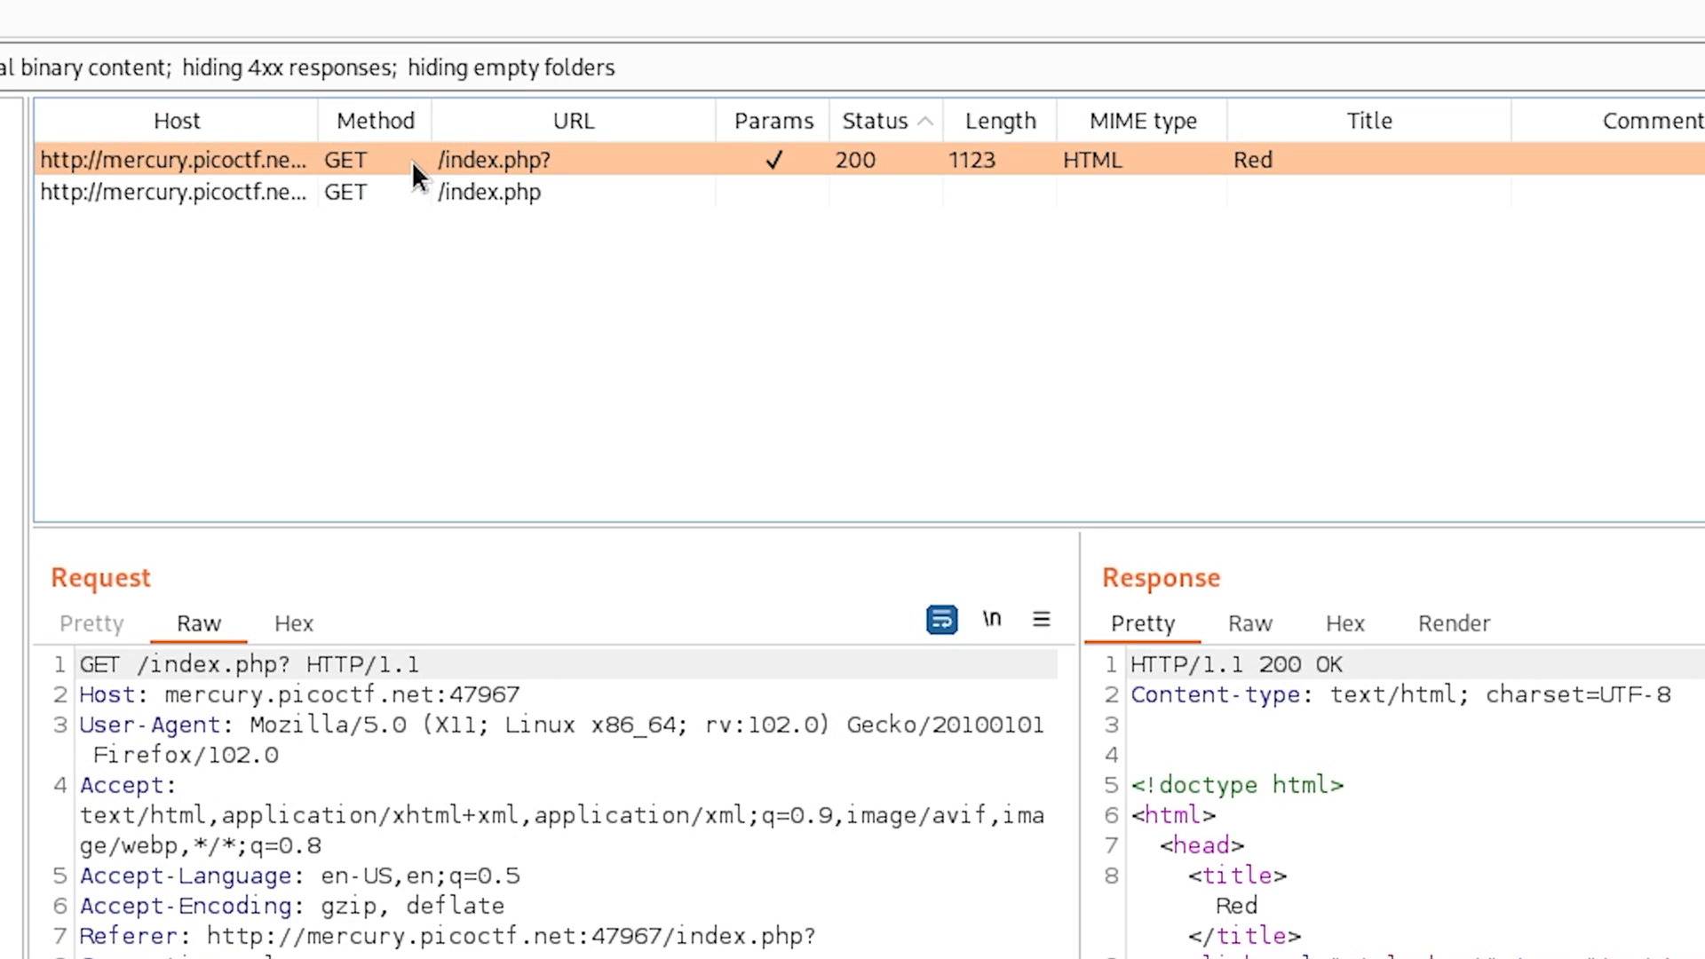
{"action": "mouse_move", "coordinate": [1363, 558]}
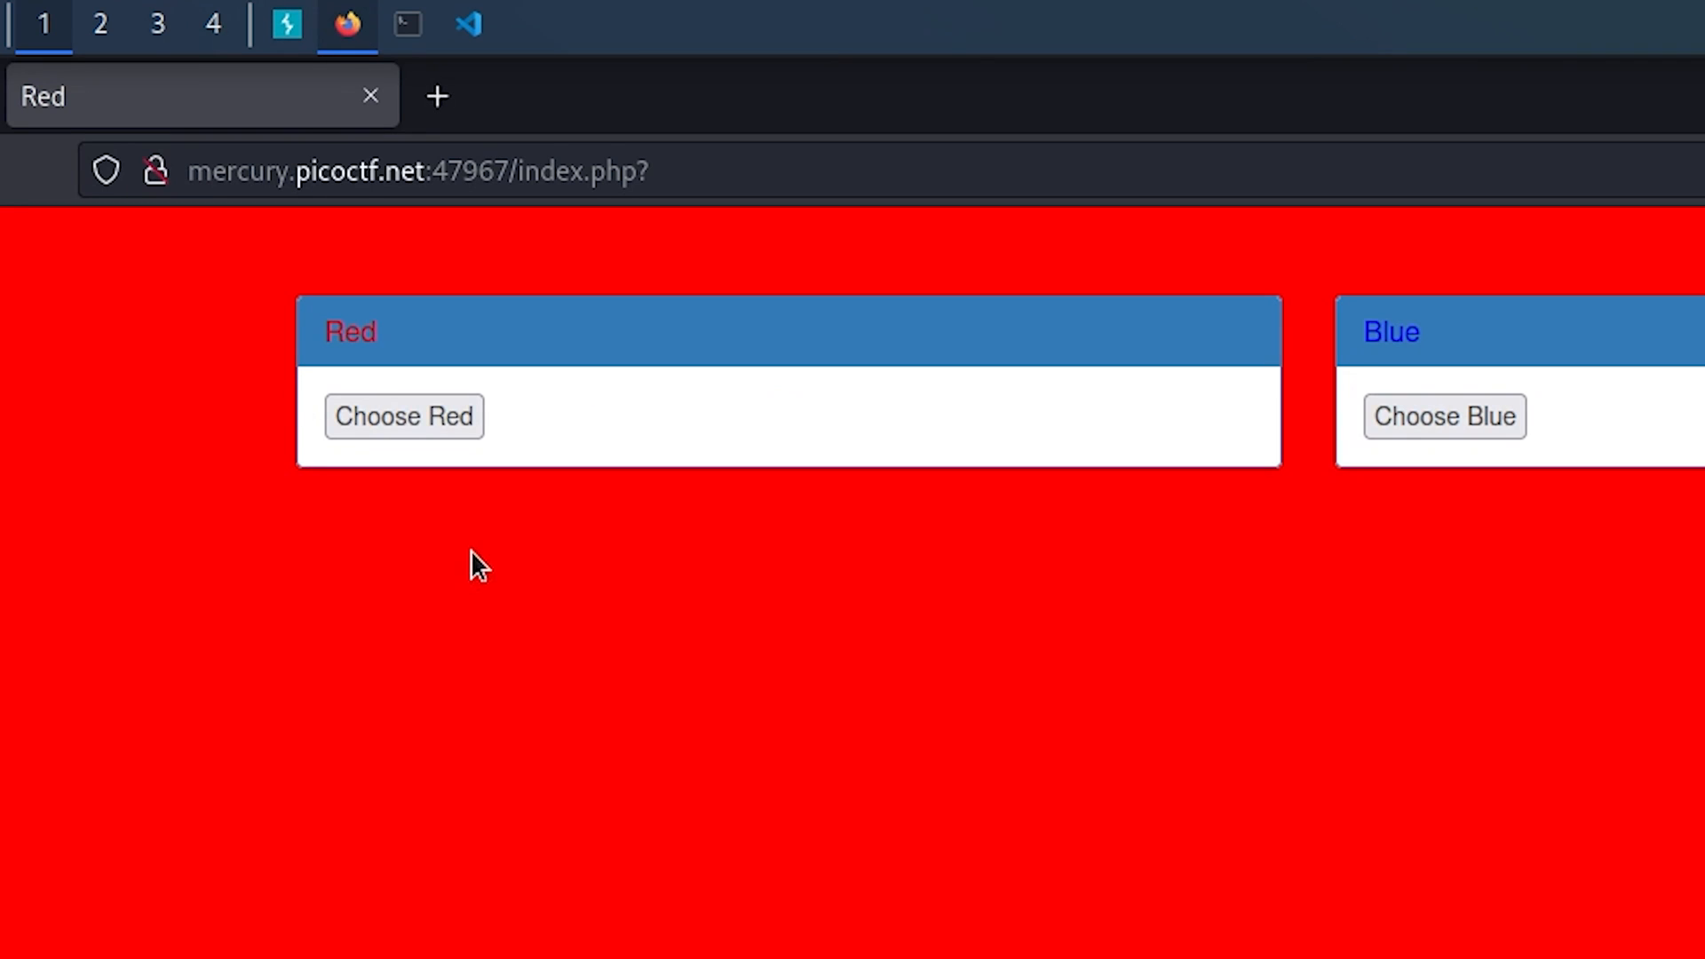
Choose Blue to capture the POST /index.php request and load it into Repeater.
{"action": "left_click", "coordinate": [1445, 416]}
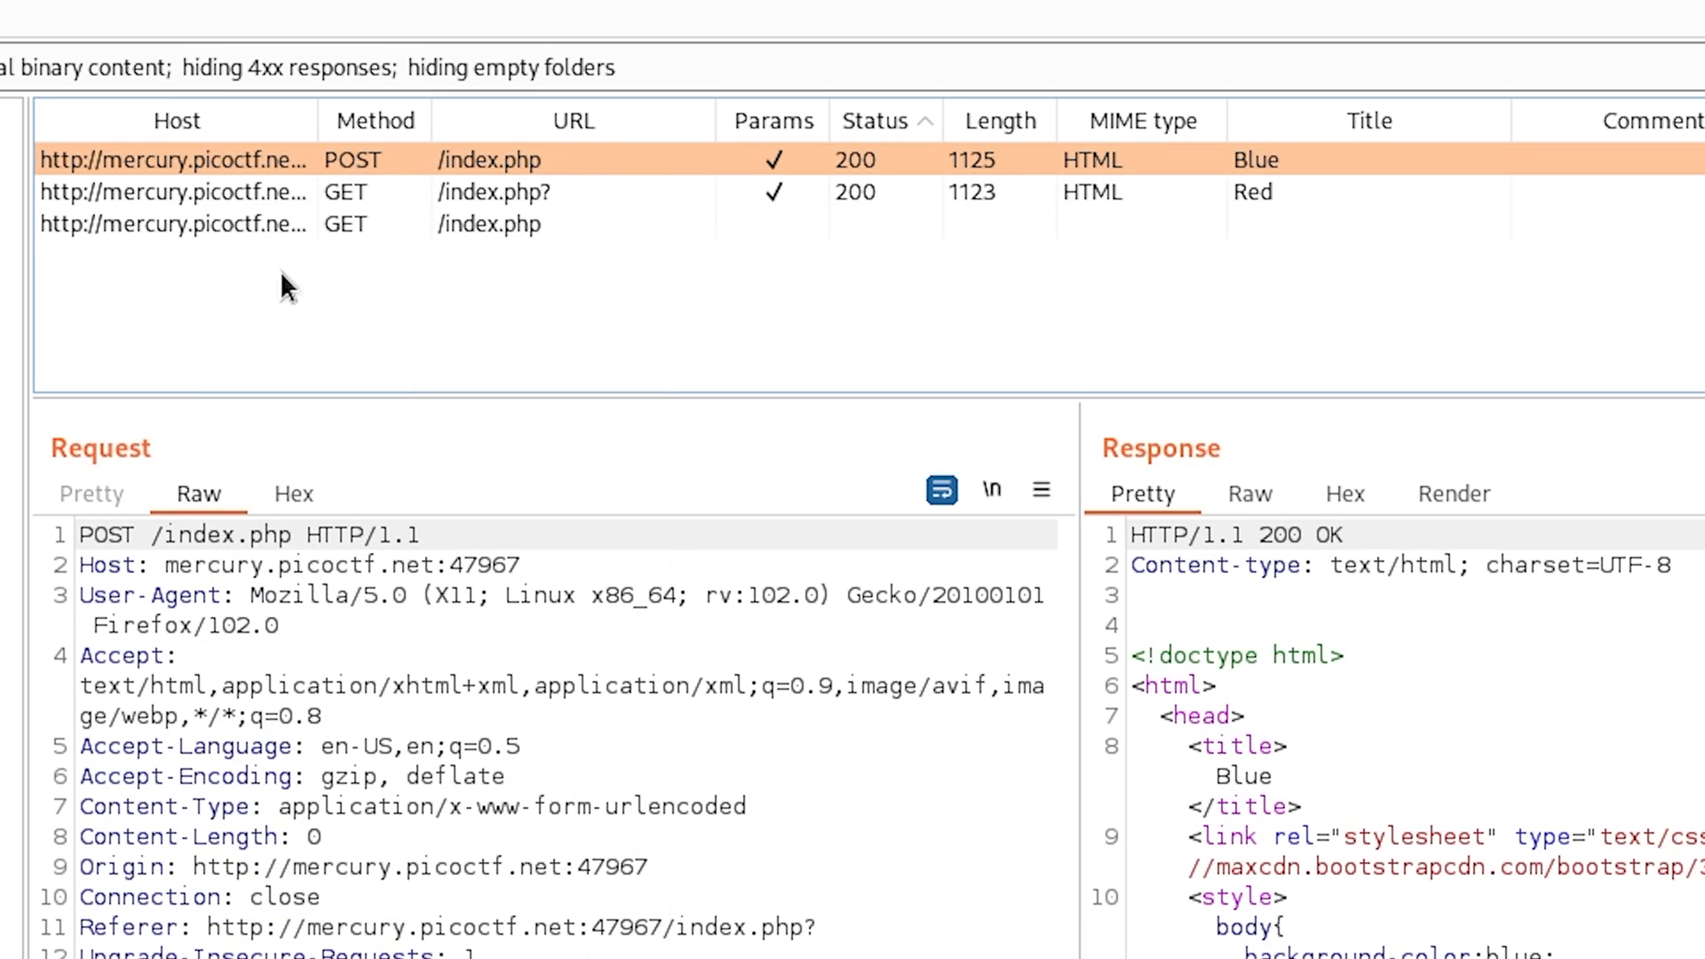
{"action": "left_click", "coordinate": [644, 23]}
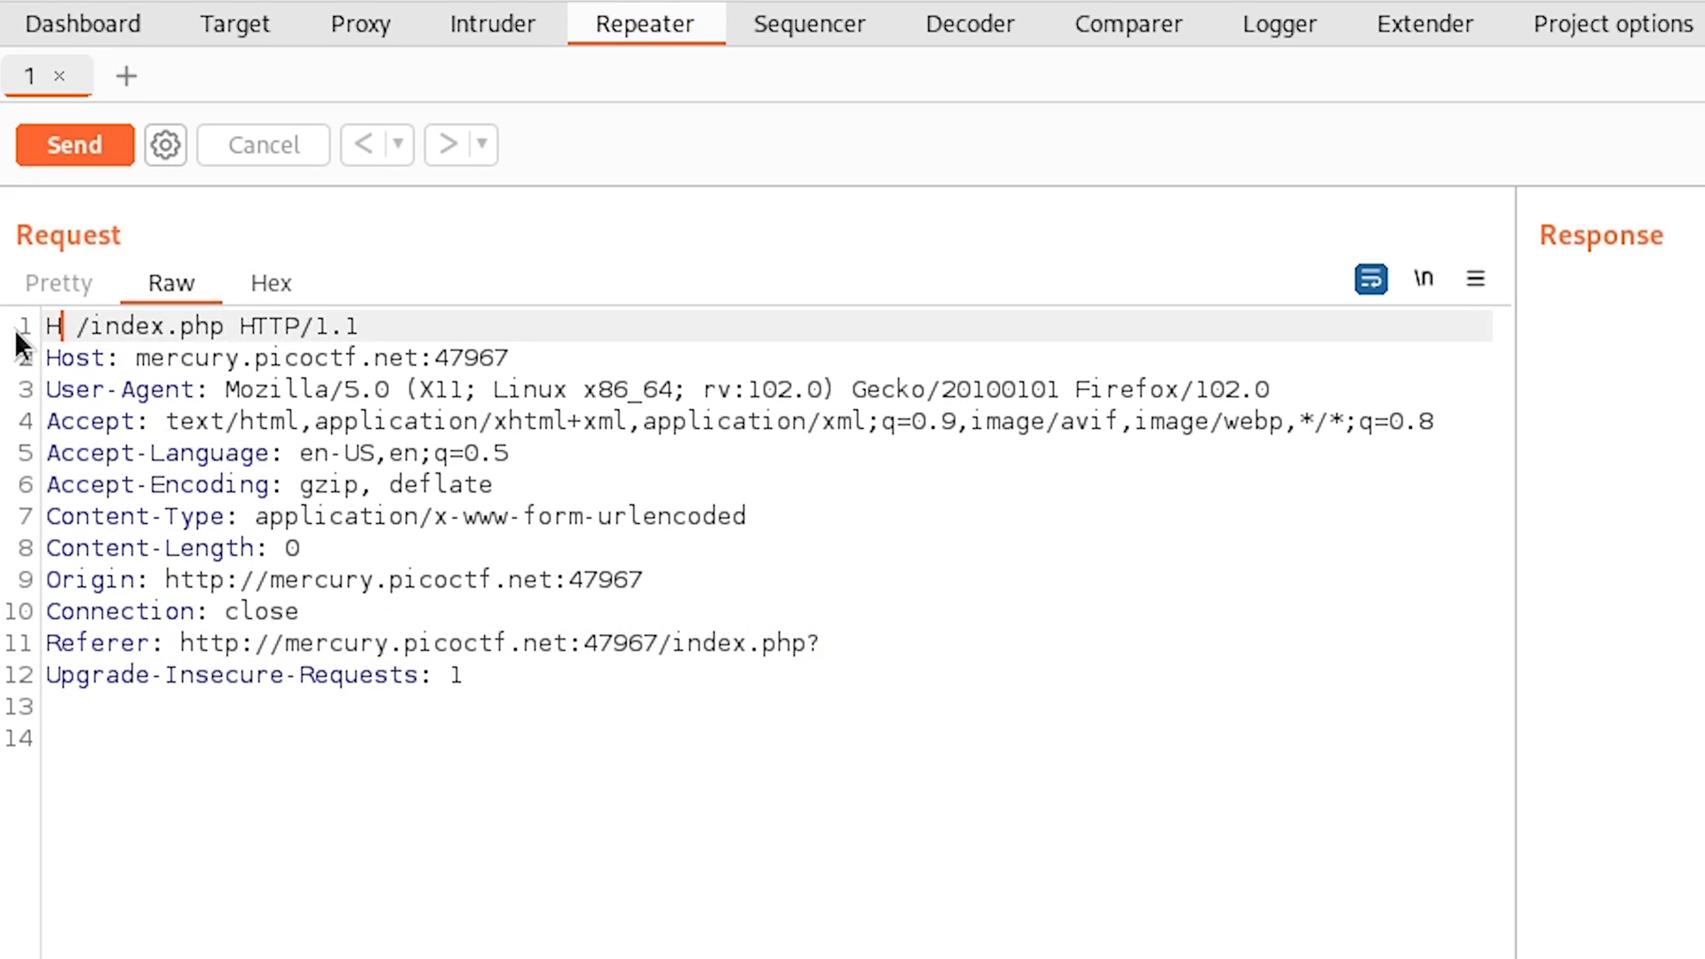
Resend the request with method HEAD instead of POST to expose the flag header.
{"action": "type", "text": "EAD"}
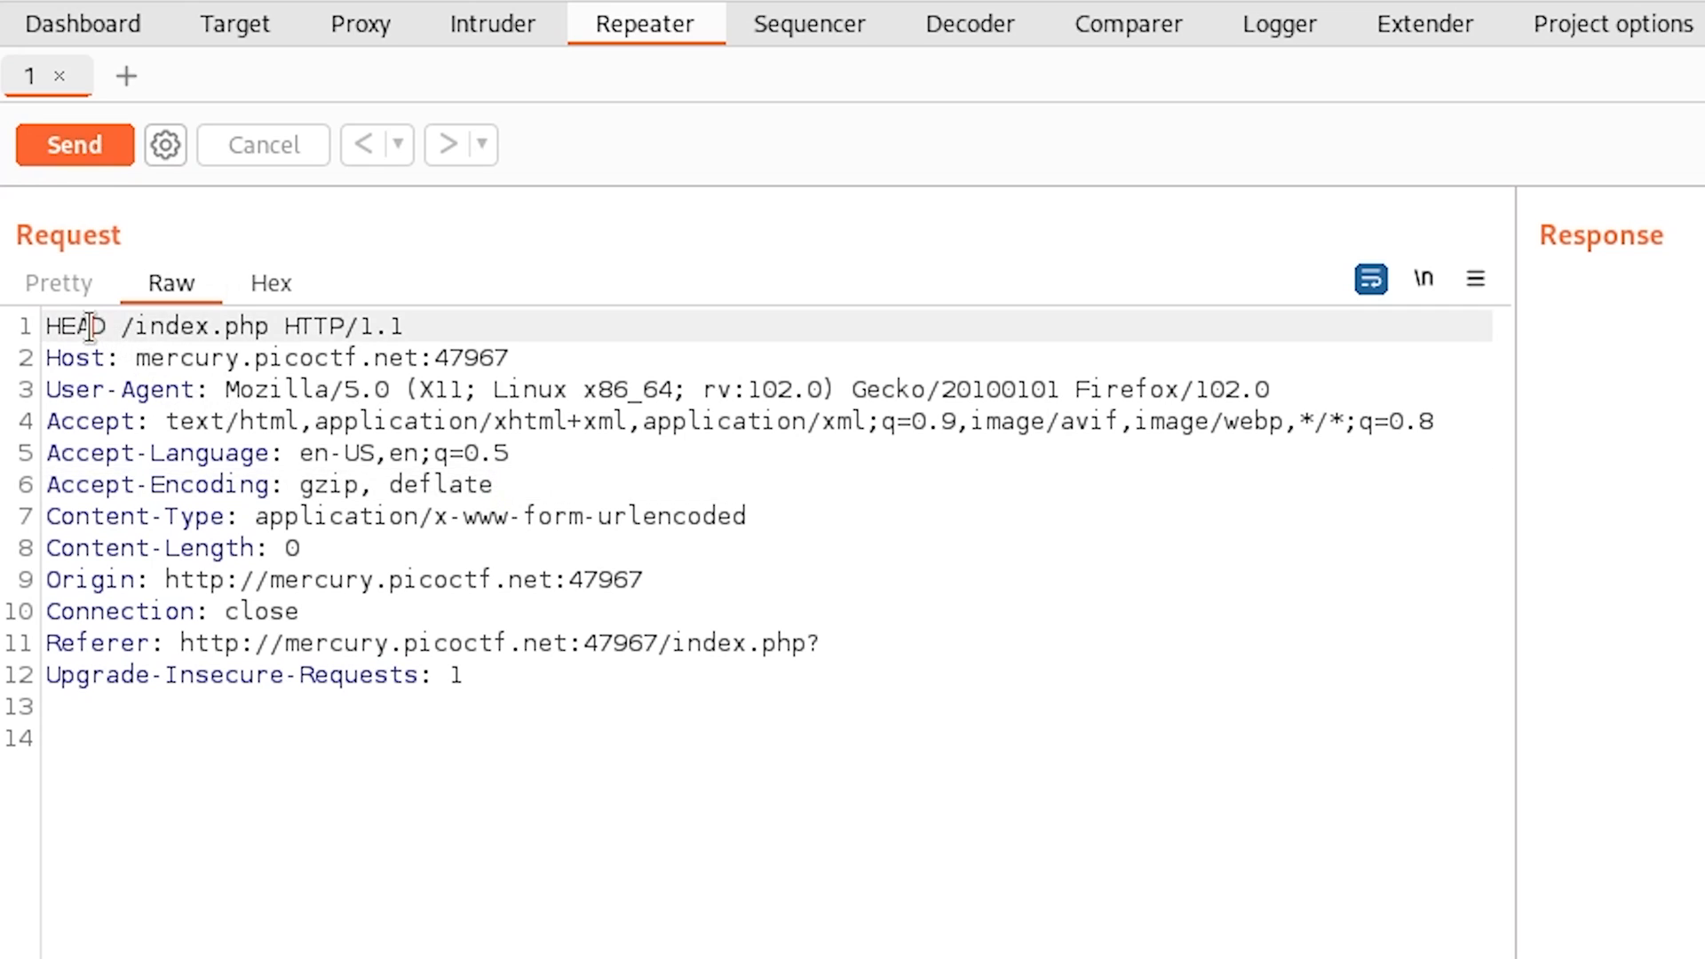
{"action": "left_click", "coordinate": [74, 144]}
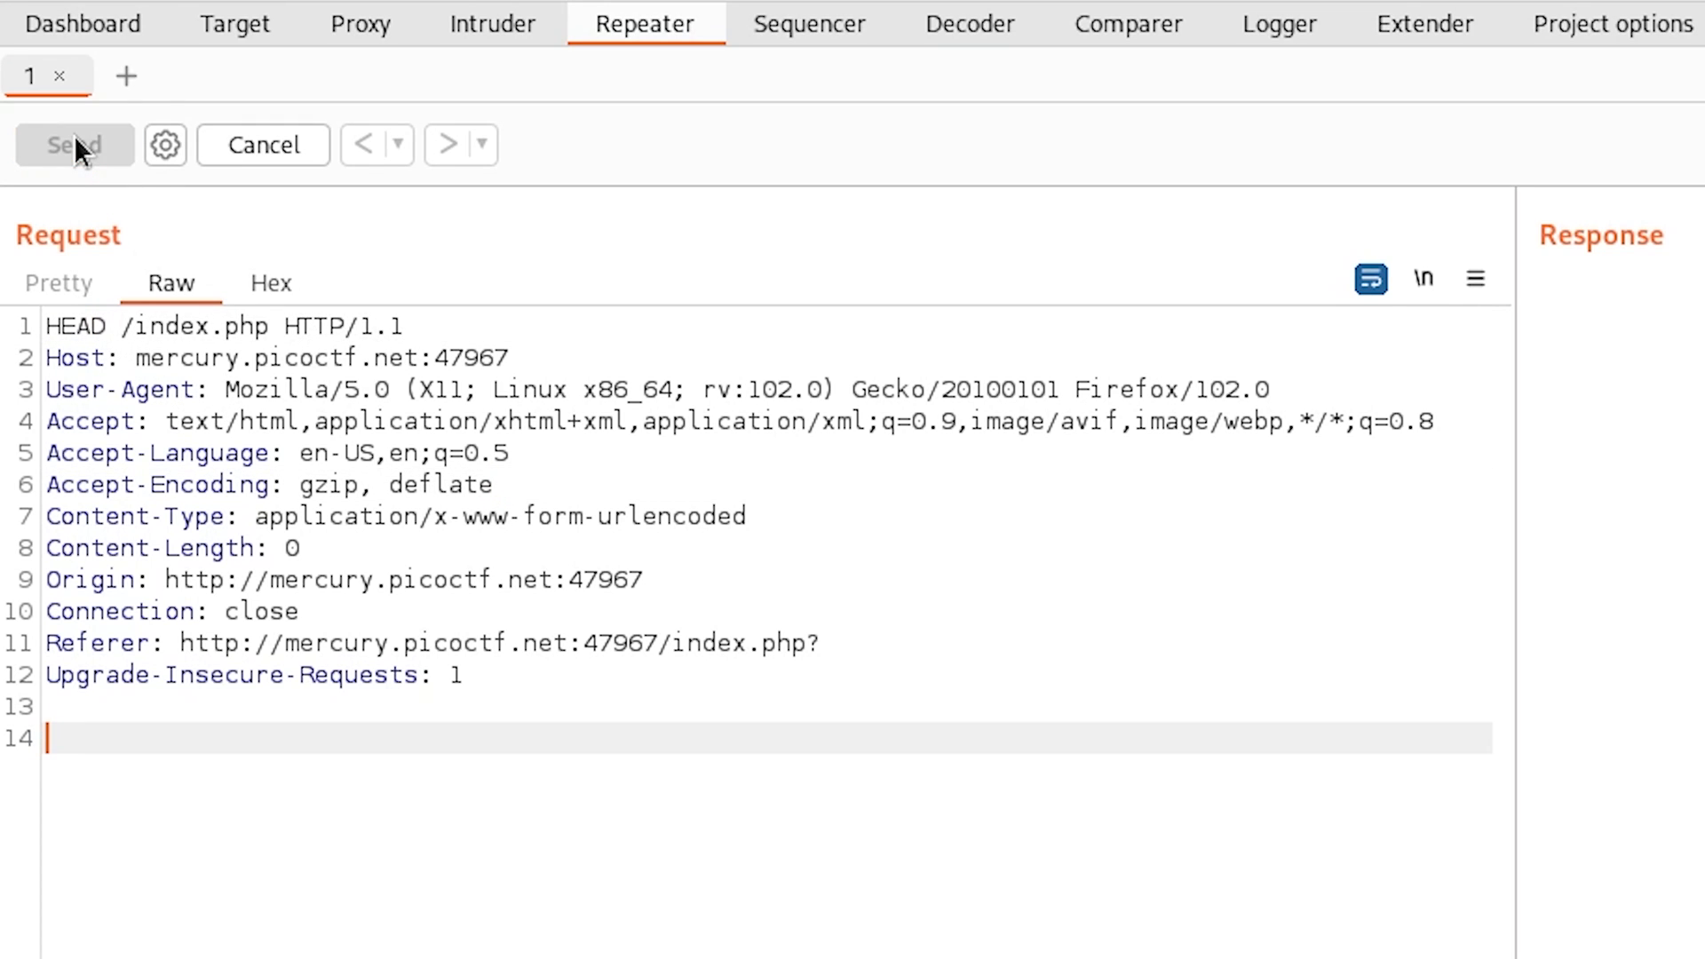
{"action": "left_click", "coordinate": [72, 144]}
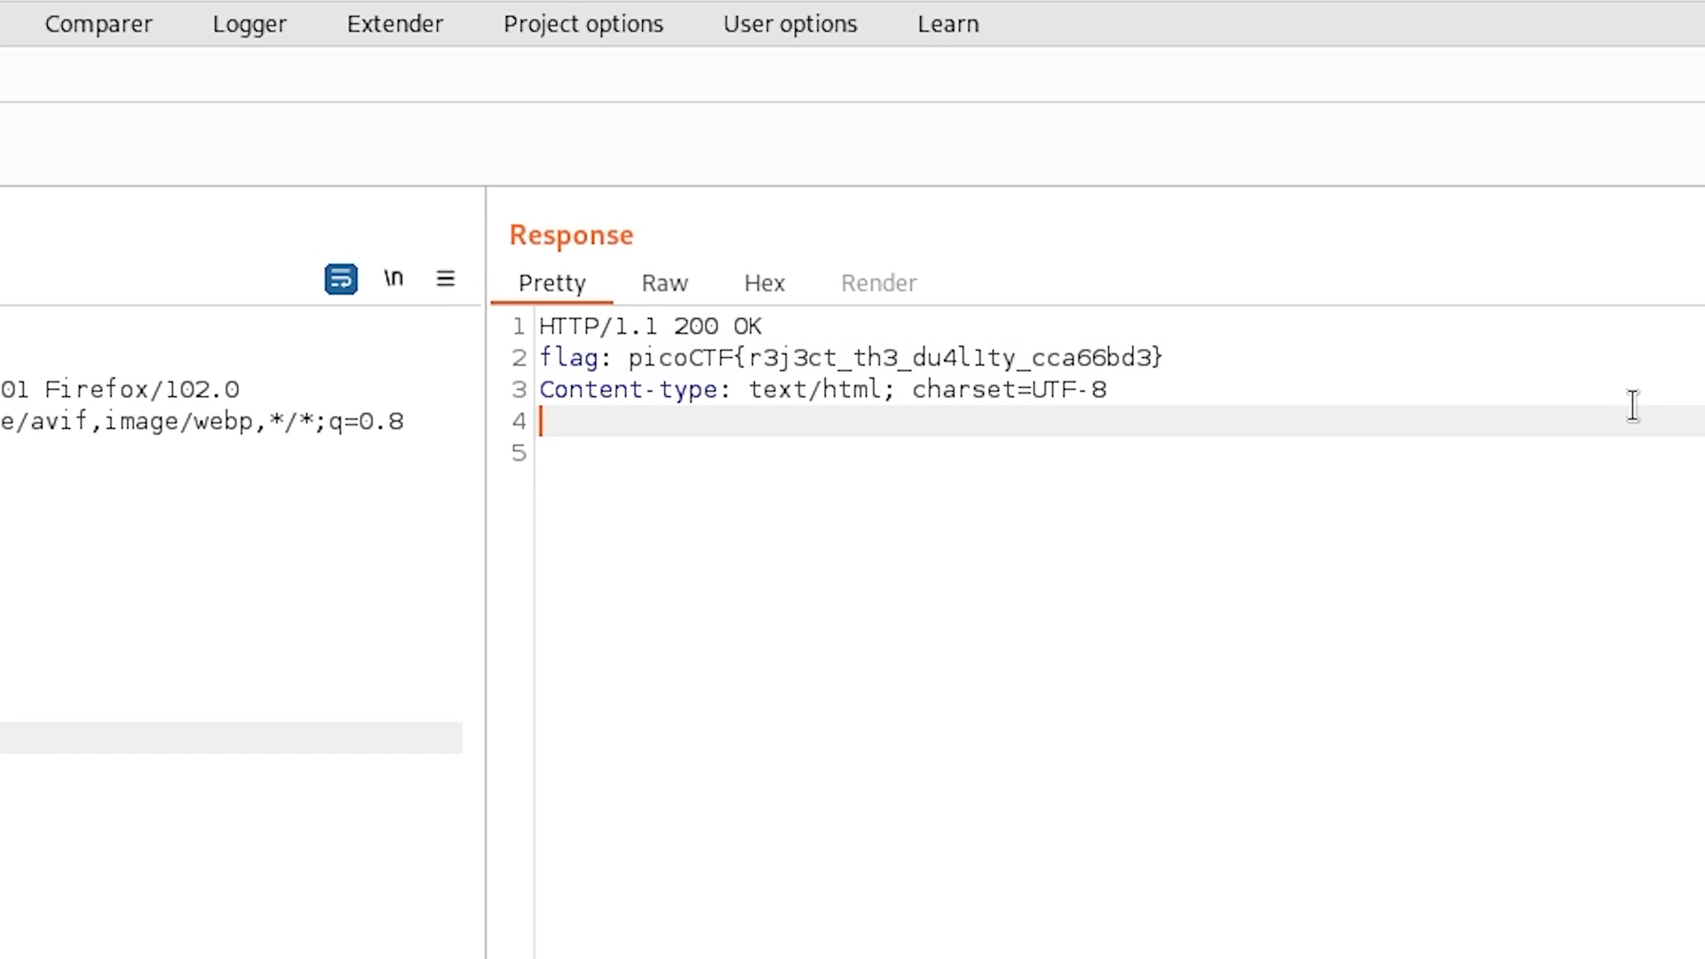
{"action": "mouse_move", "coordinate": [645, 358]}
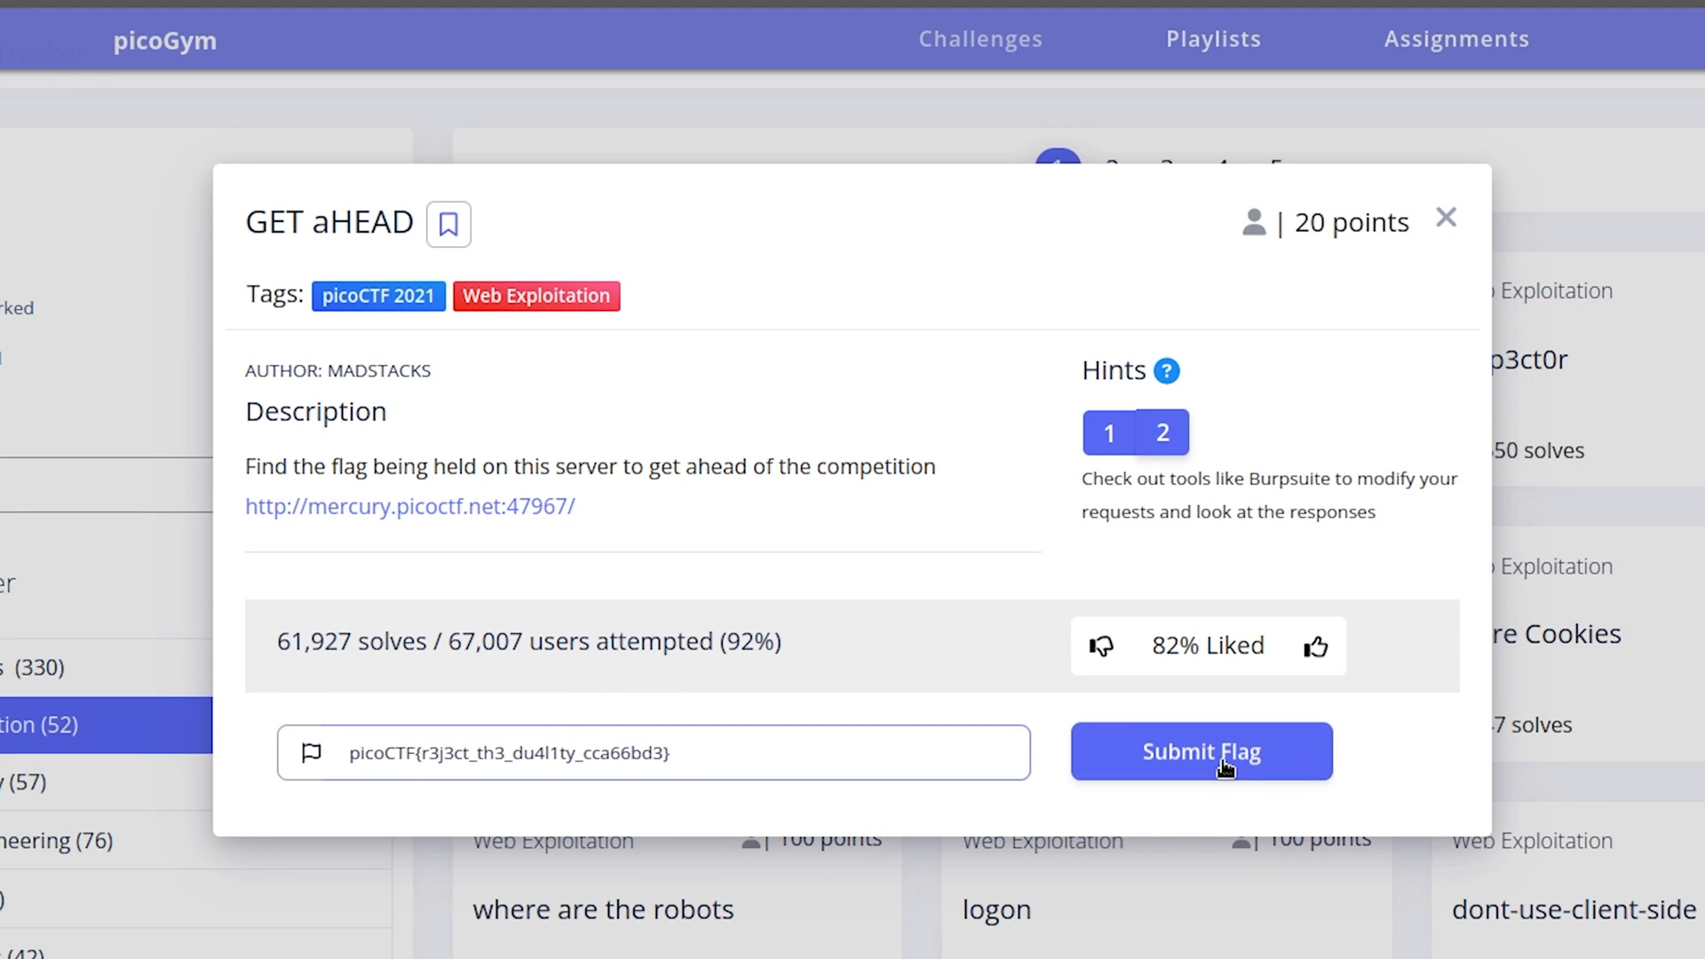
Submit the flag picoCTF{r3j3ct_th3_du4l1ty_cca66bd3} for GET aHEAD, earning 20 points.
{"action": "left_click", "coordinate": [1202, 751]}
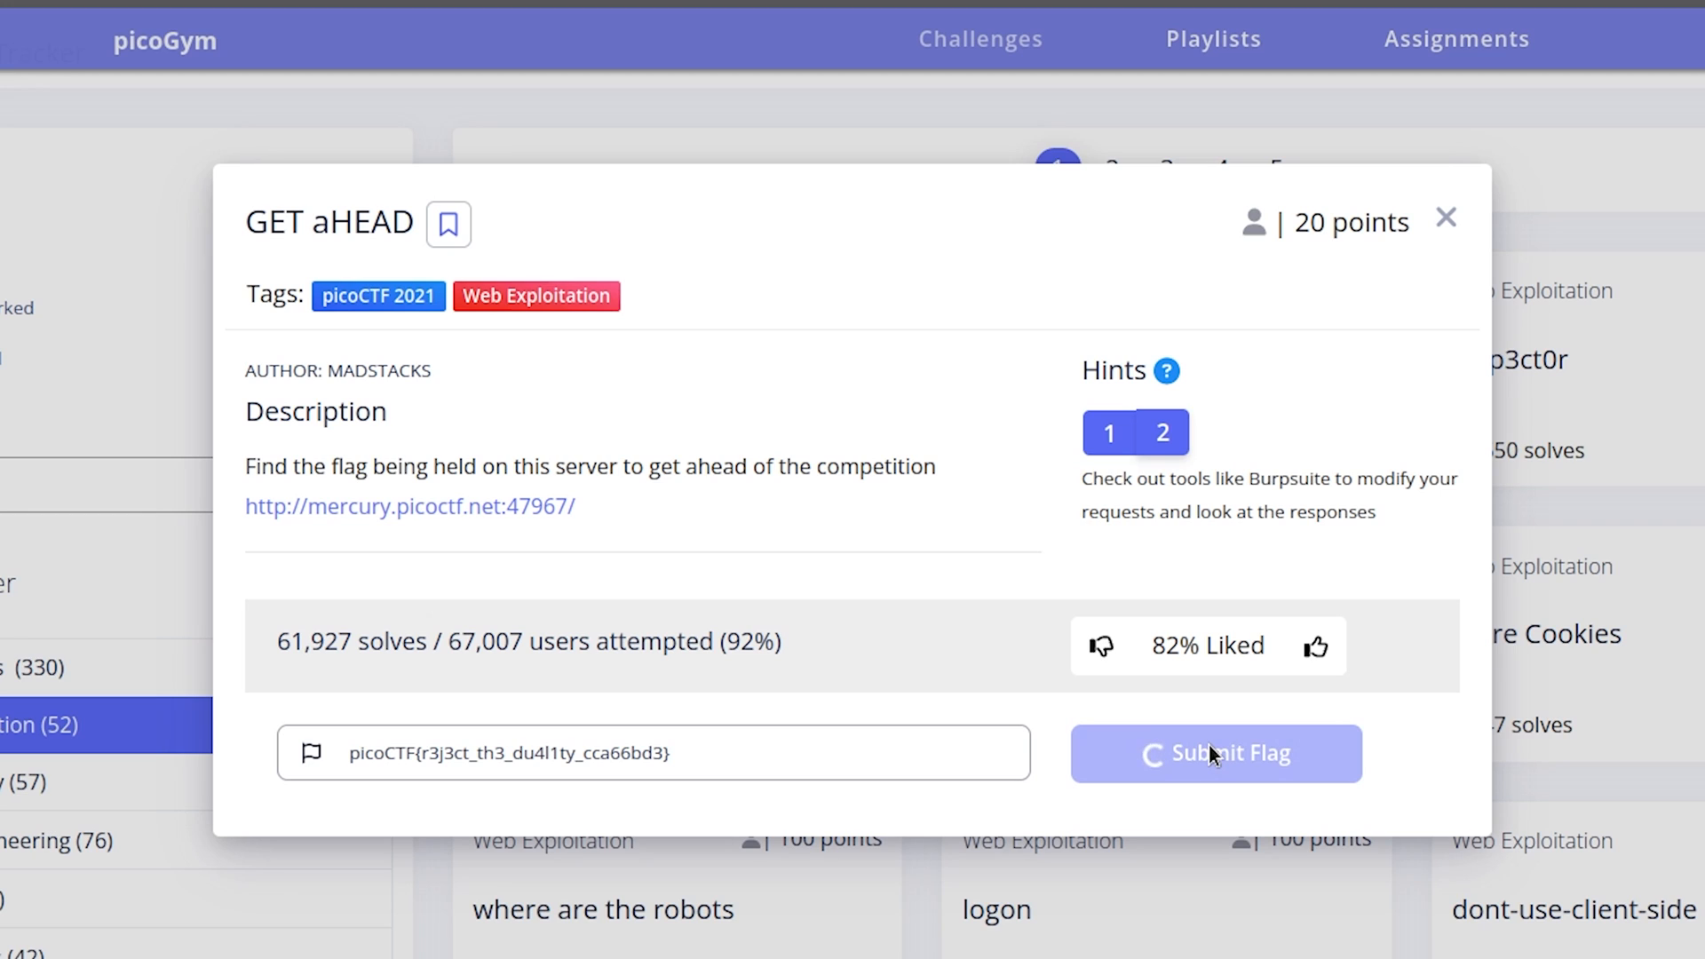
{"action": "left_click", "coordinate": [1216, 753]}
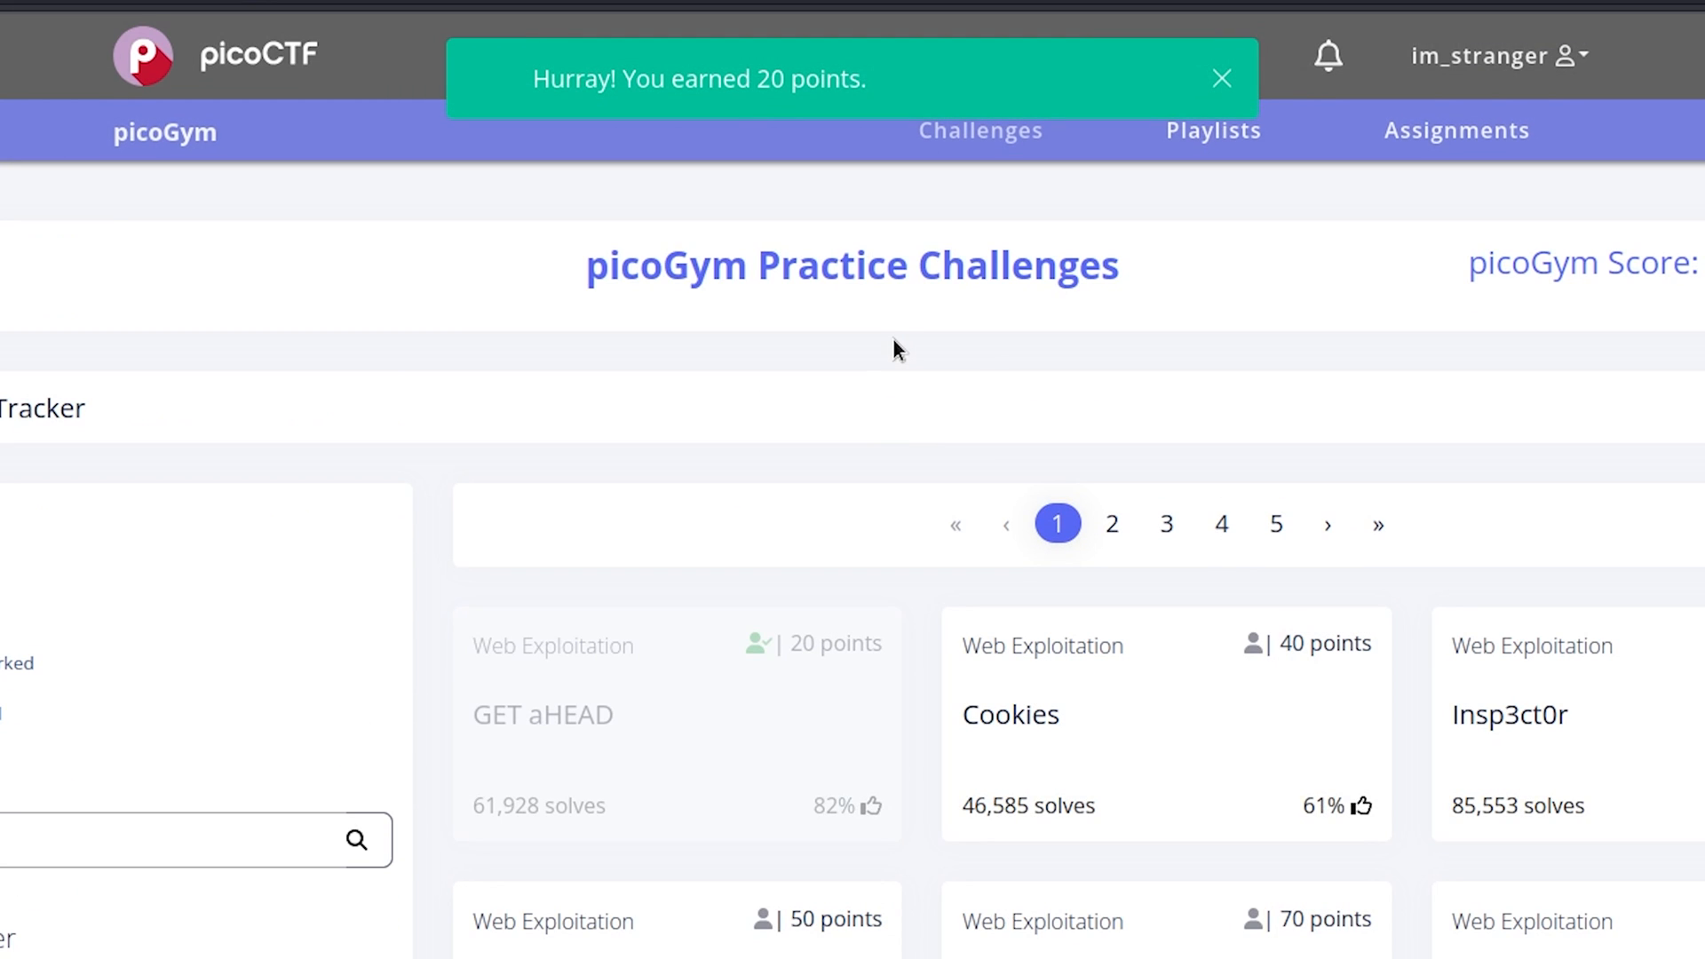
{"action": "left_click", "coordinate": [1222, 79]}
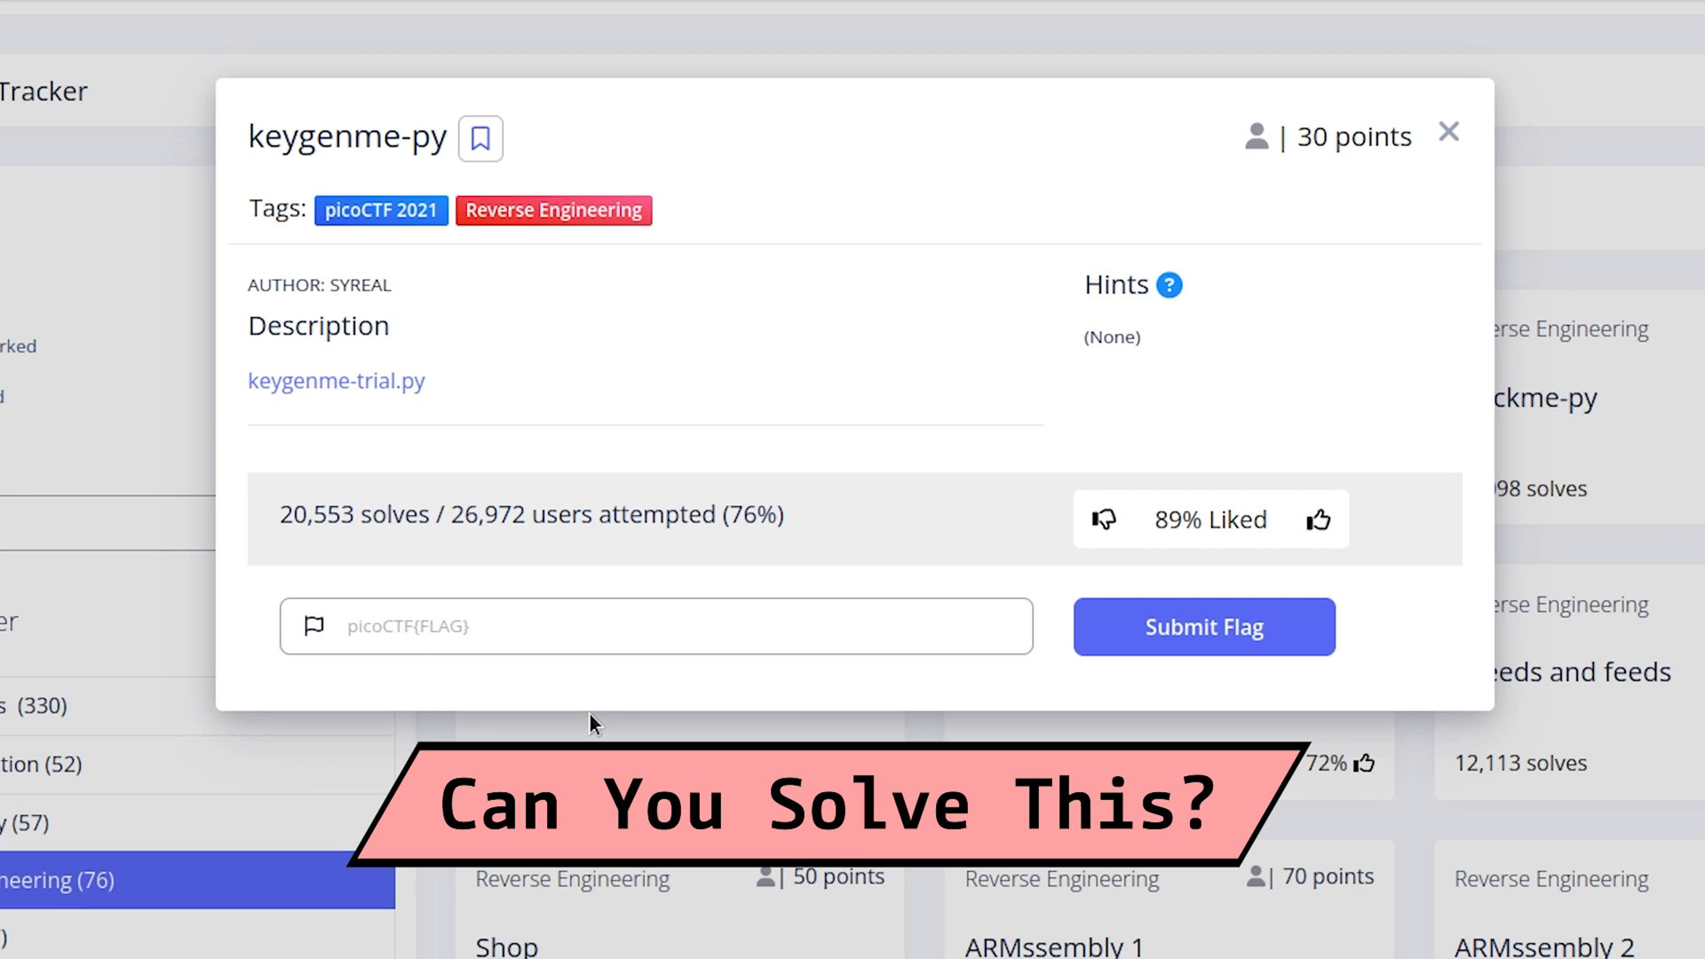
Close keygenme-py and review the Progress Tracker showing 1 of 52 Web Exploitation solved.
{"action": "left_click", "coordinate": [1449, 132]}
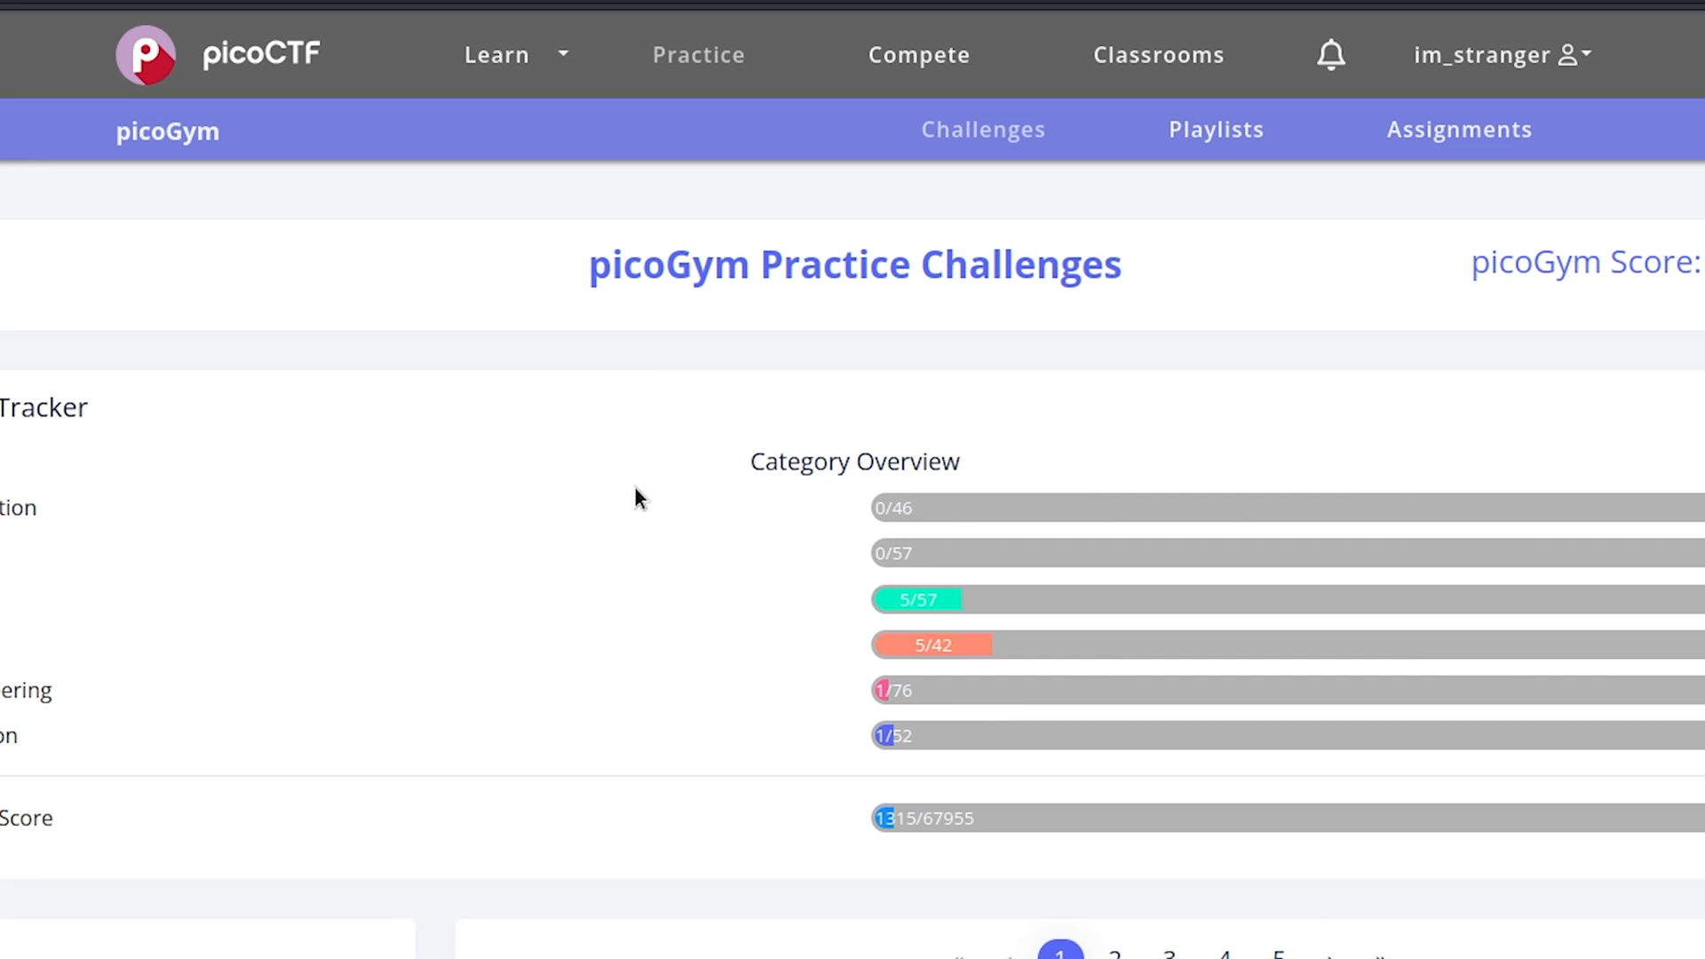
{"action": "scroll", "scroll_direction": "down", "scroll_amount": 3}
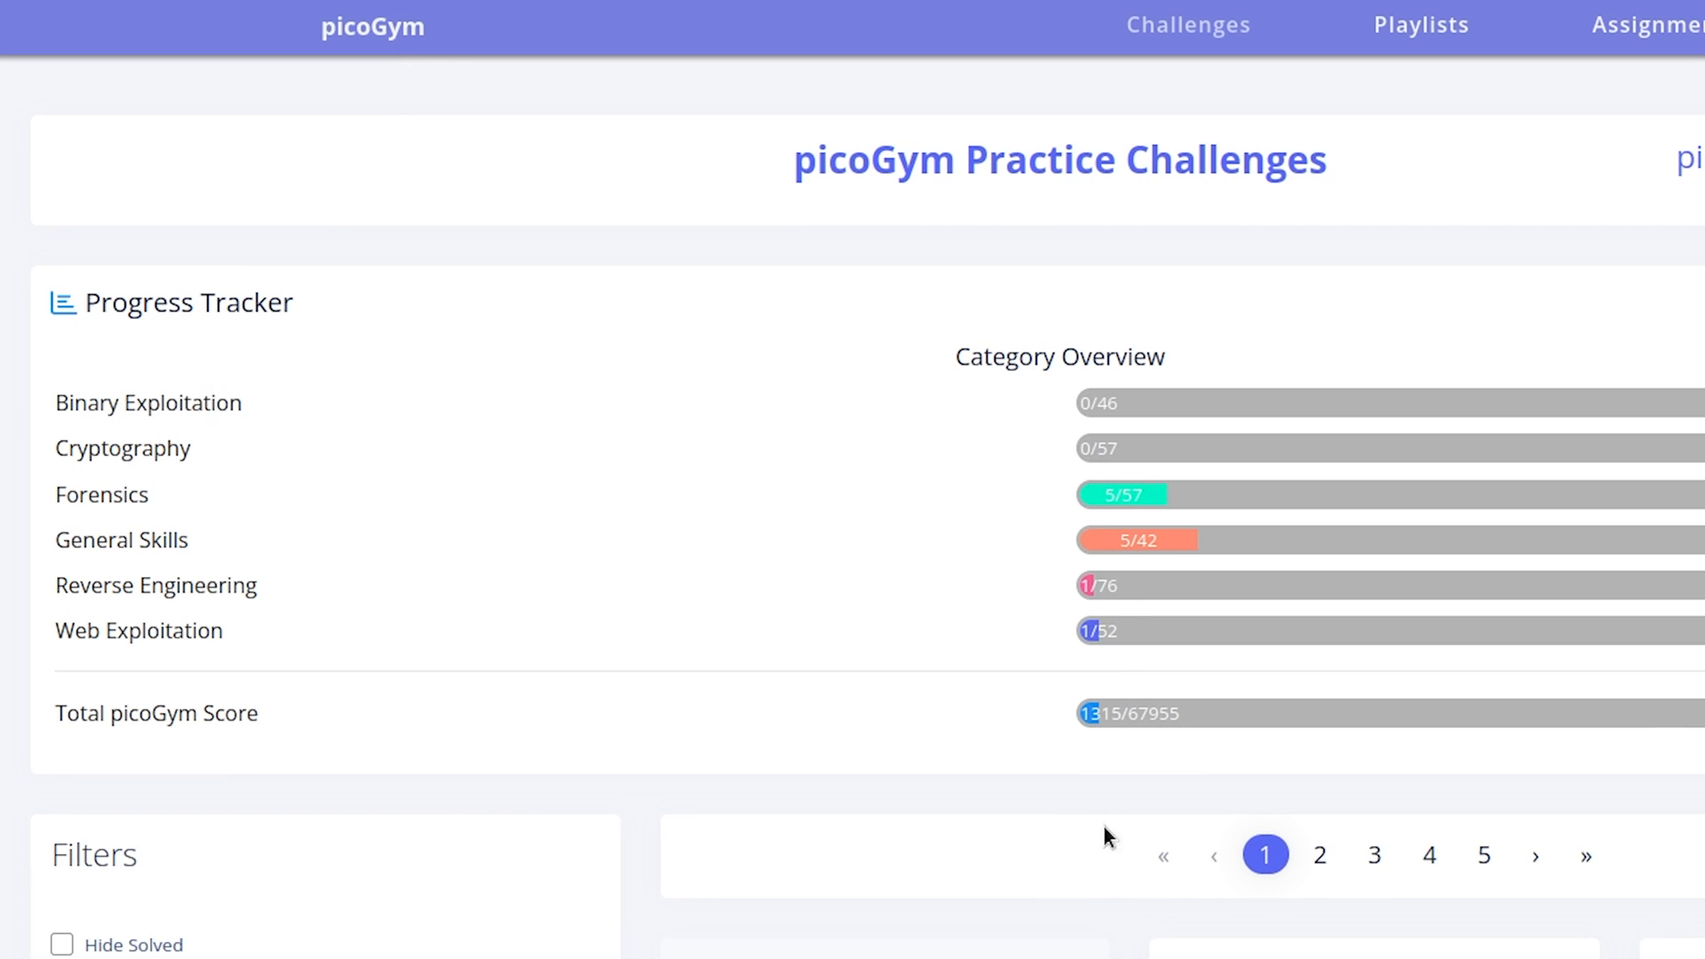
{"action": "mouse_move", "coordinate": [991, 862]}
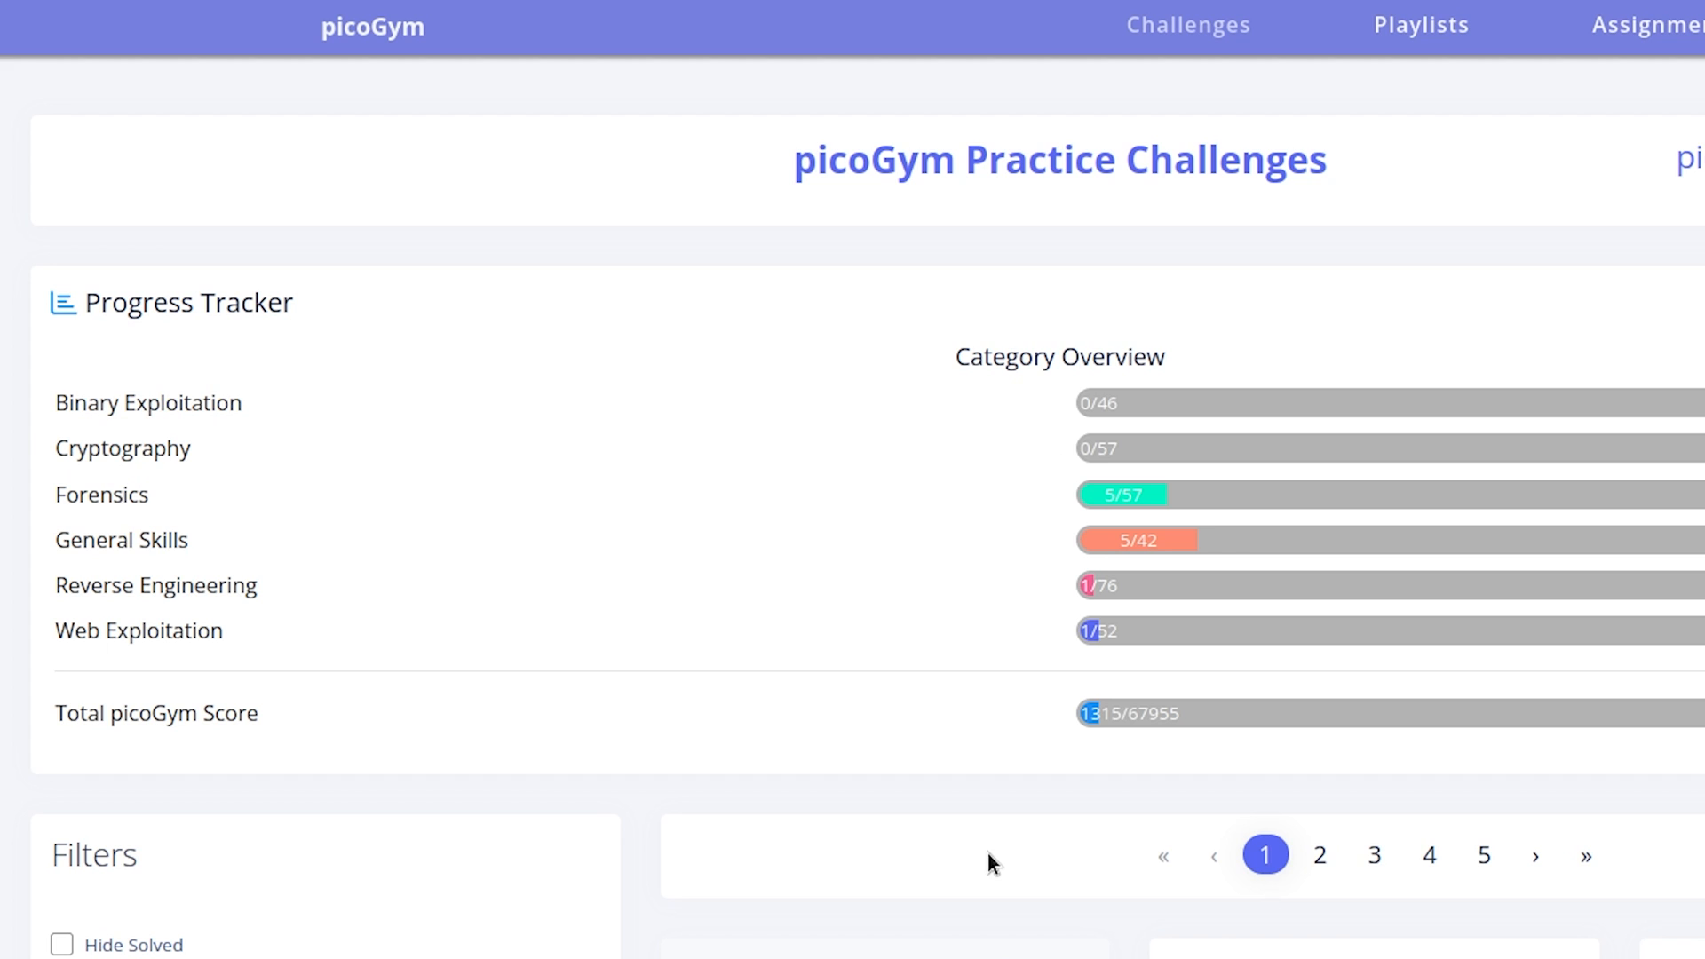
{"action": "scroll", "scroll_direction": "down", "scroll_amount": 3}
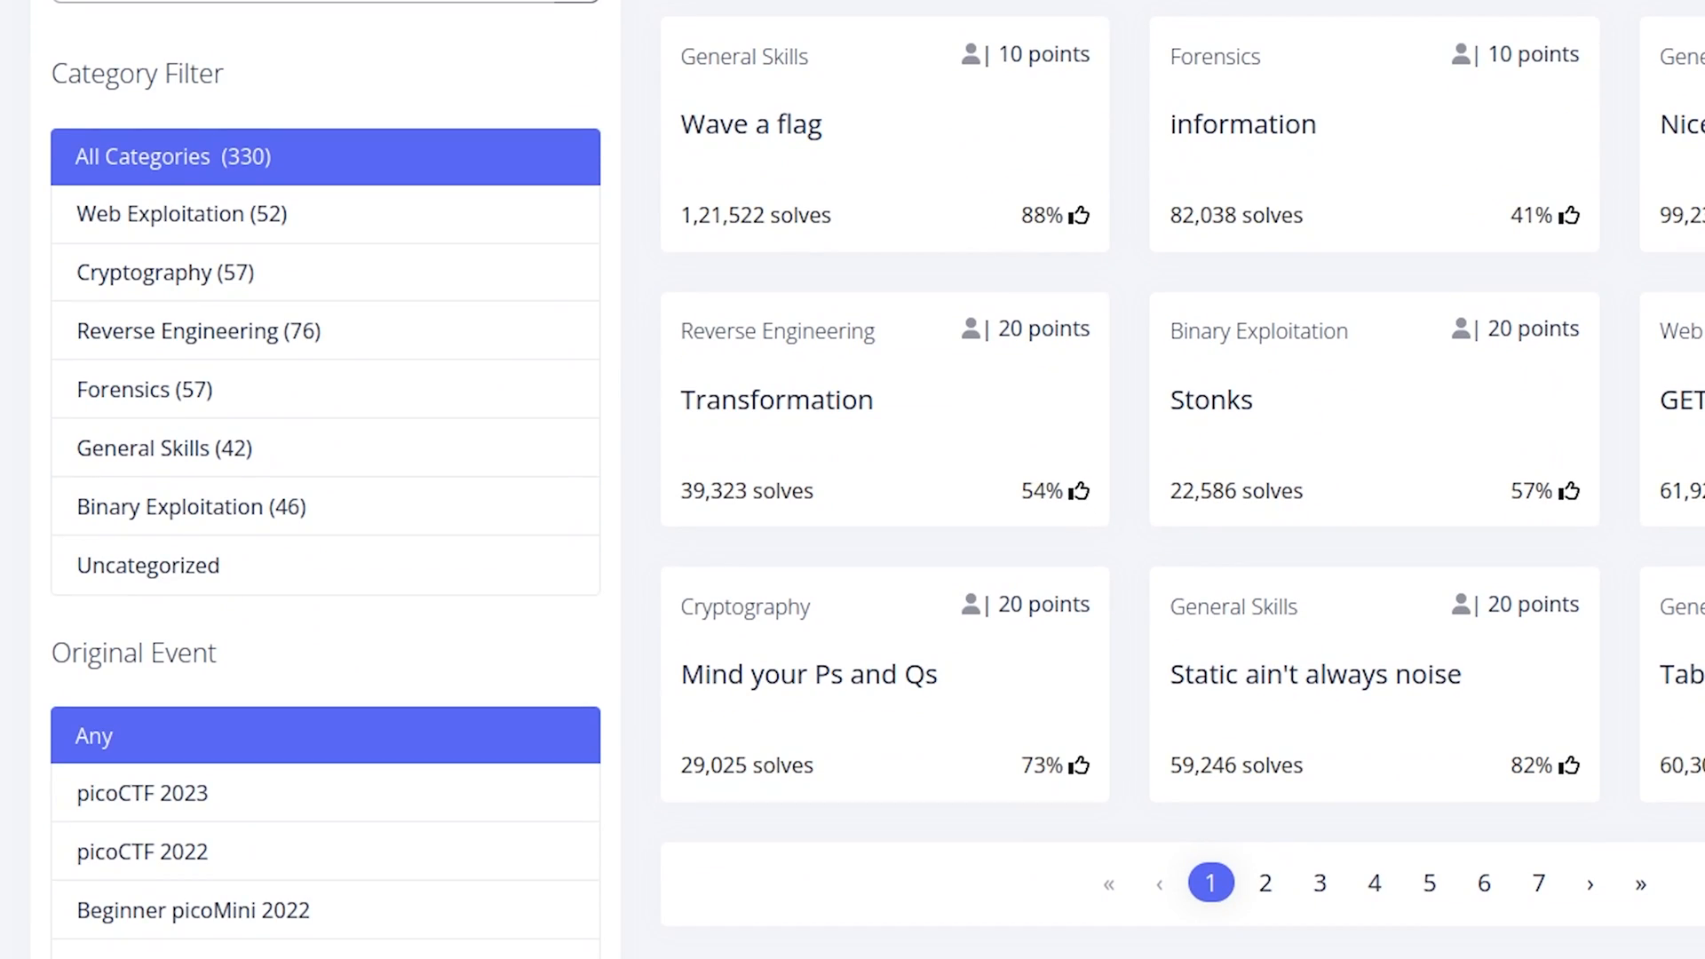
{"action": "scroll", "scroll_direction": "up", "scroll_amount": 3}
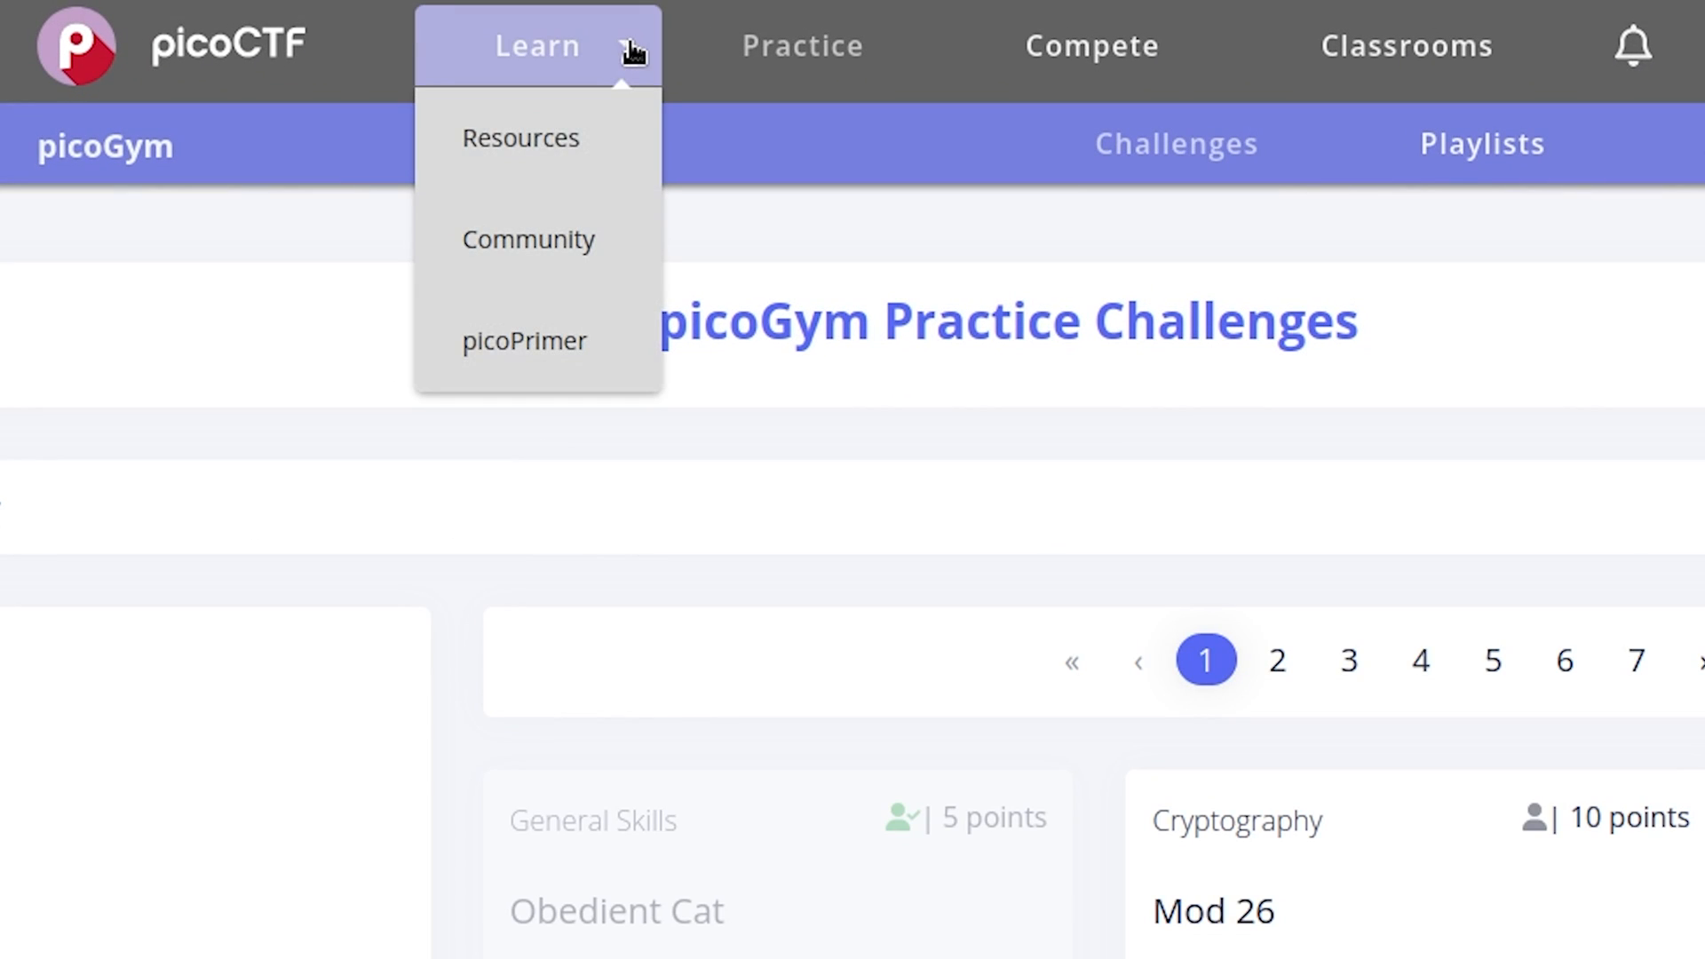
Open the CTF Primer from the Learn menu and scroll its table of contents.
{"action": "left_click", "coordinate": [524, 340]}
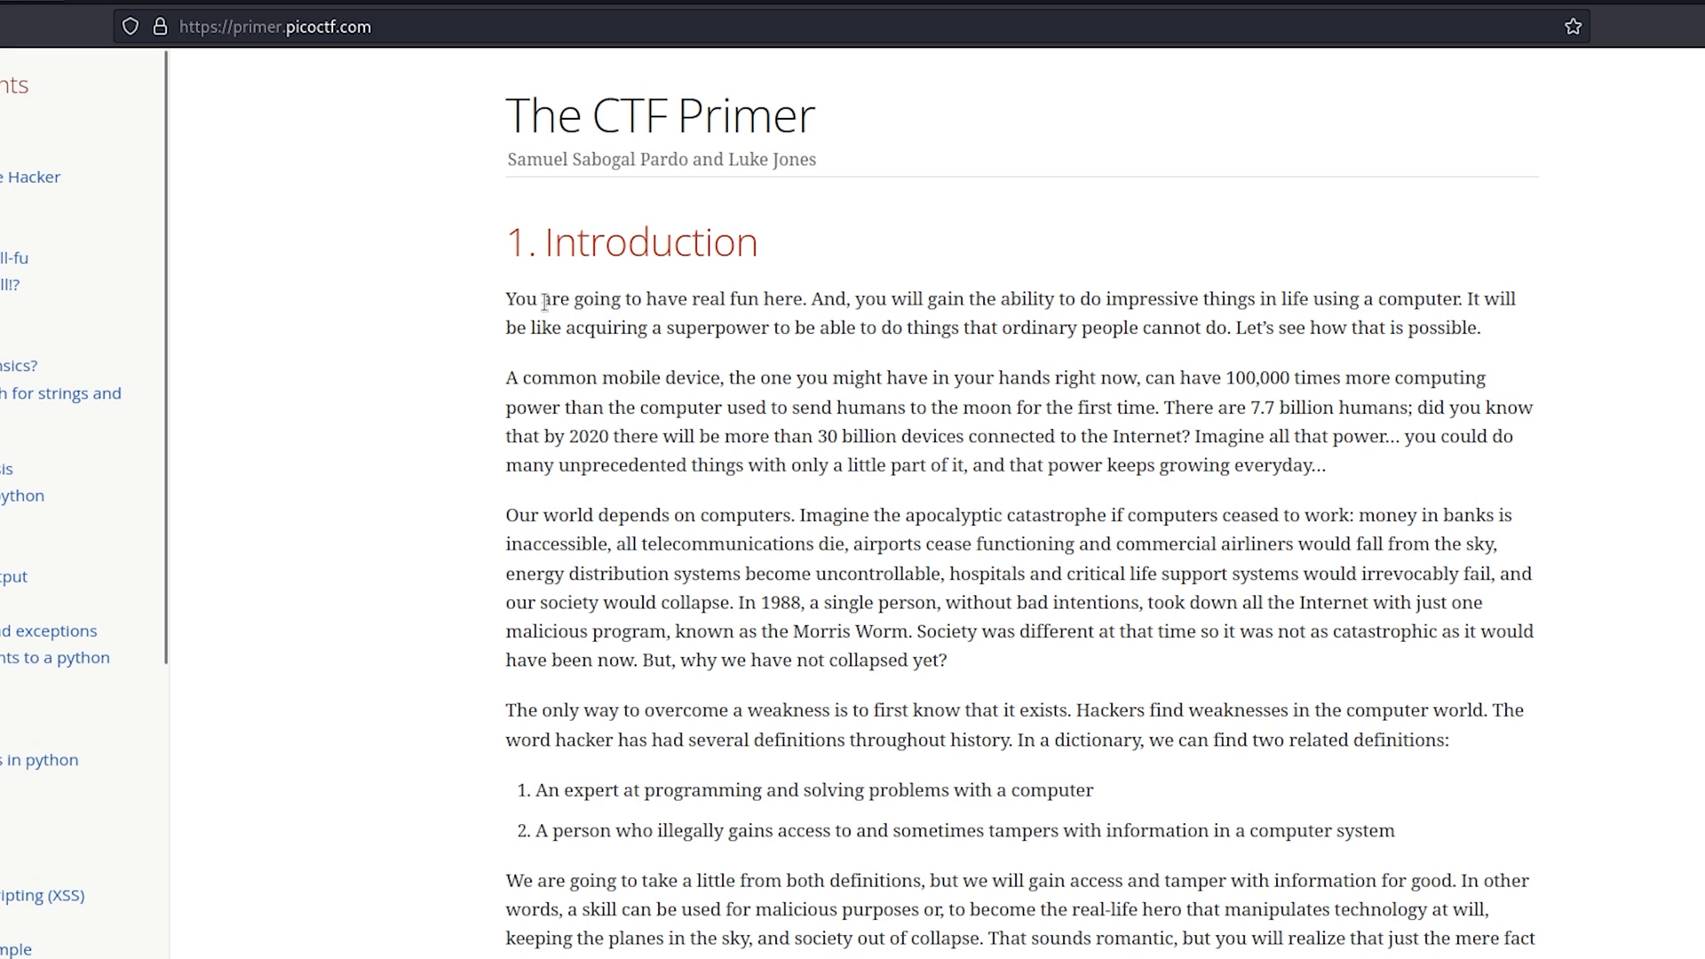
{"action": "mouse_move", "coordinate": [1340, 352]}
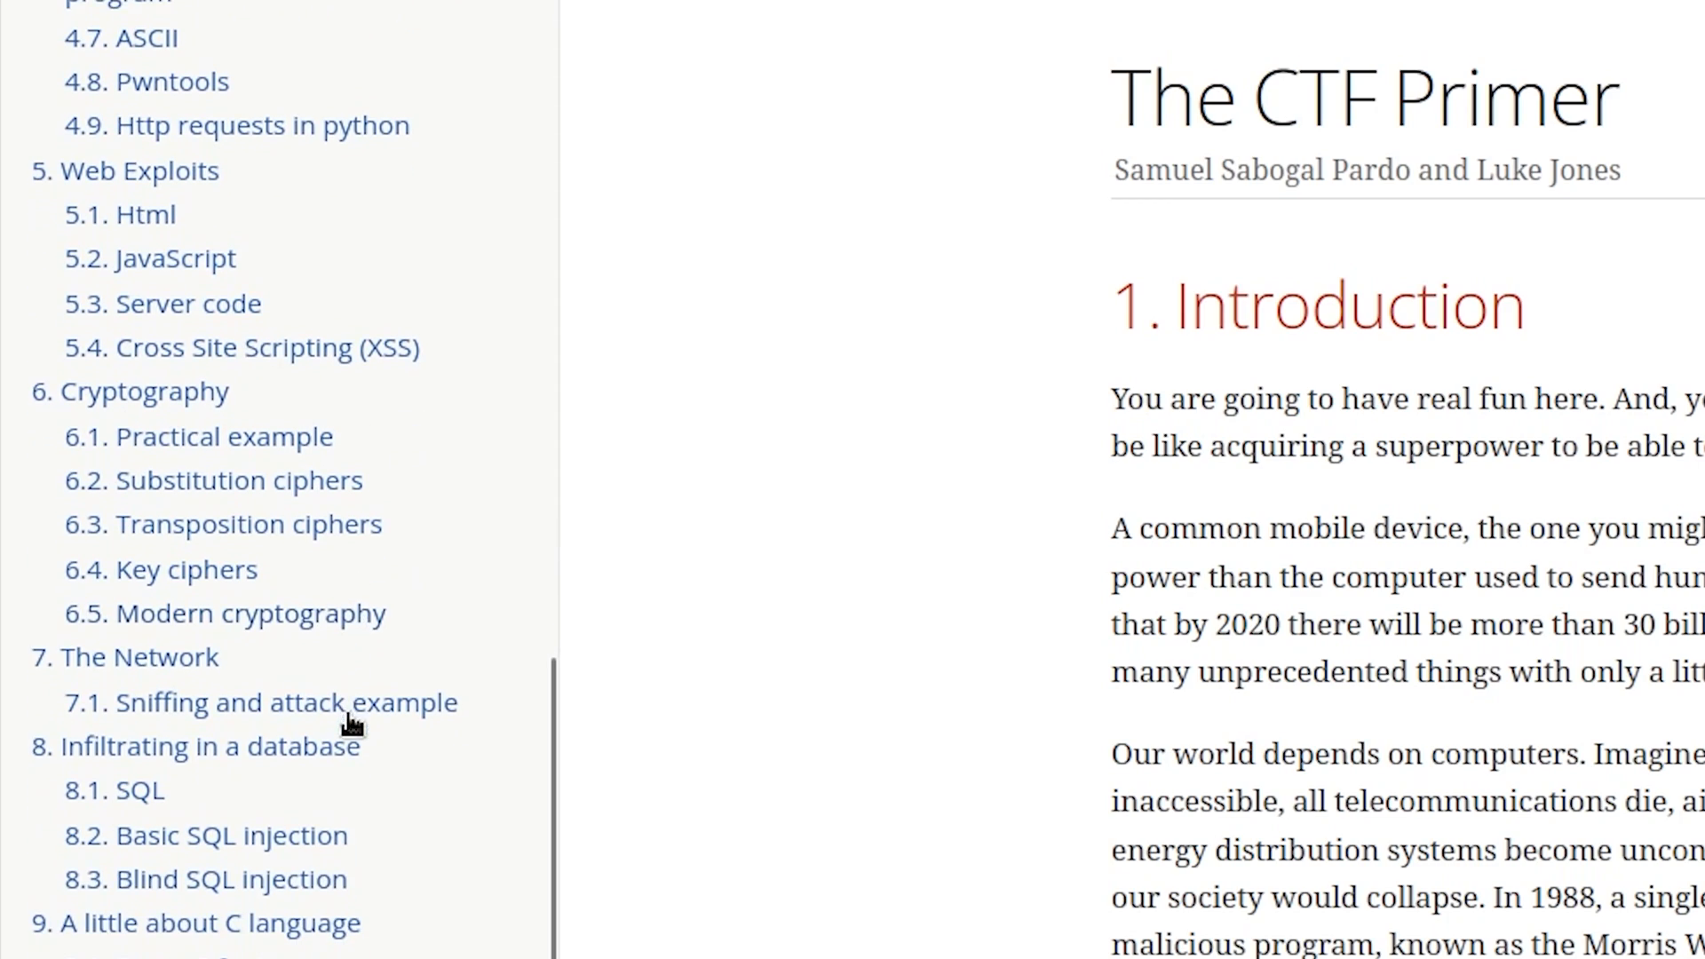
{"action": "mouse_move", "coordinate": [475, 921]}
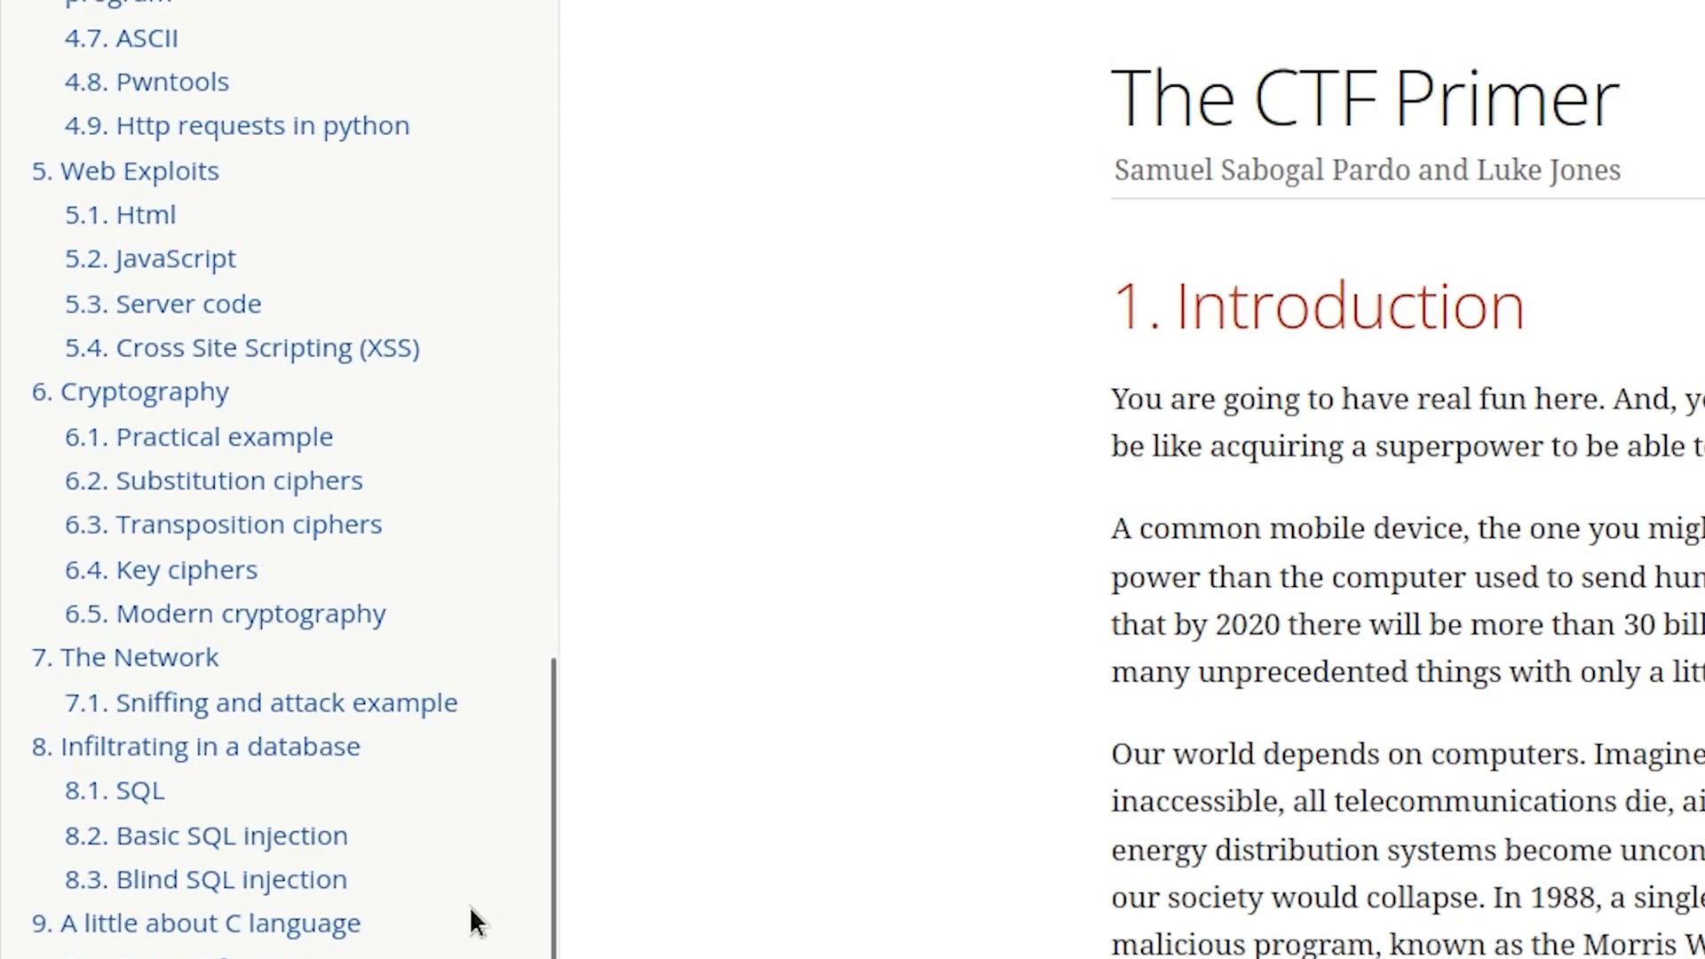
{"action": "scroll", "scroll_direction": "down", "scroll_amount": 3}
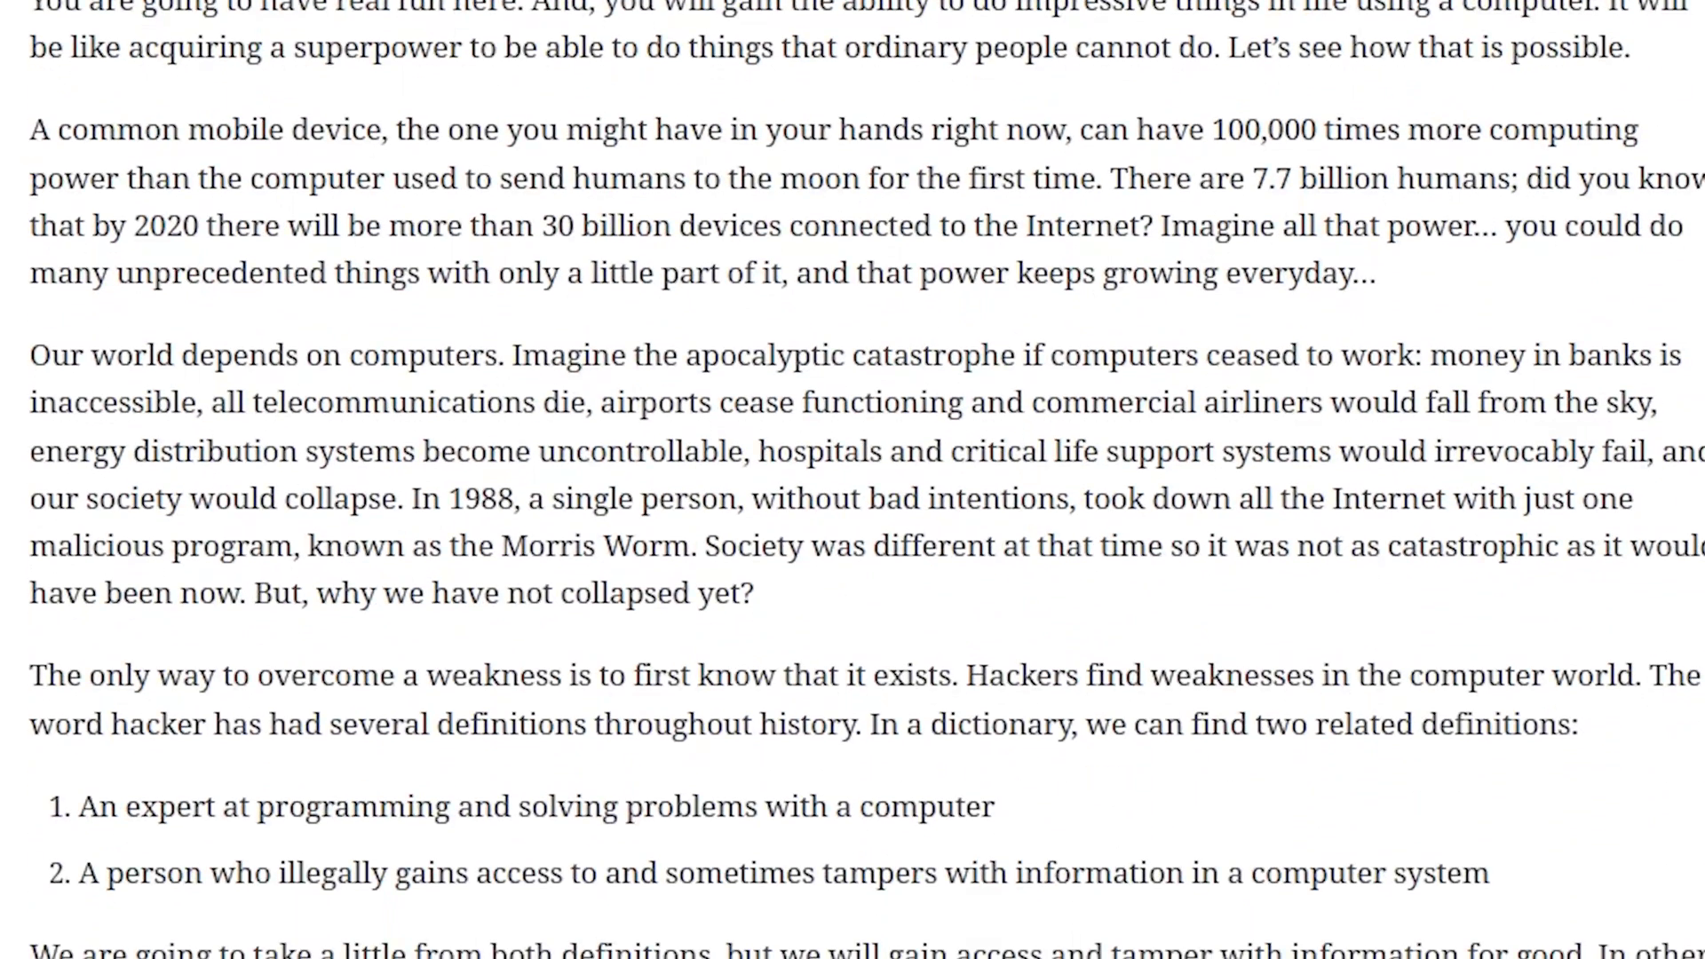